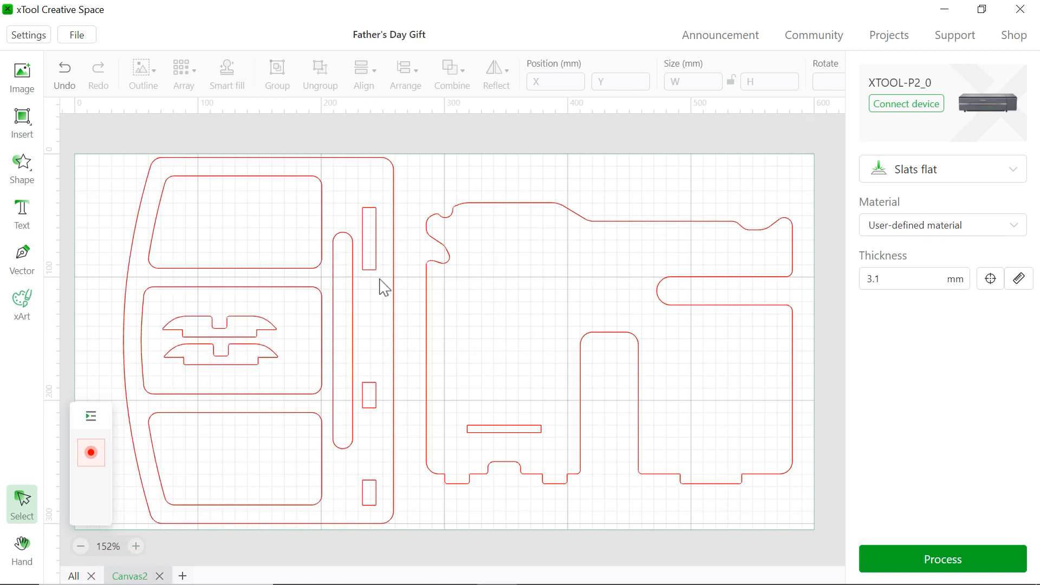
pyautogui.moveTo(624, 353)
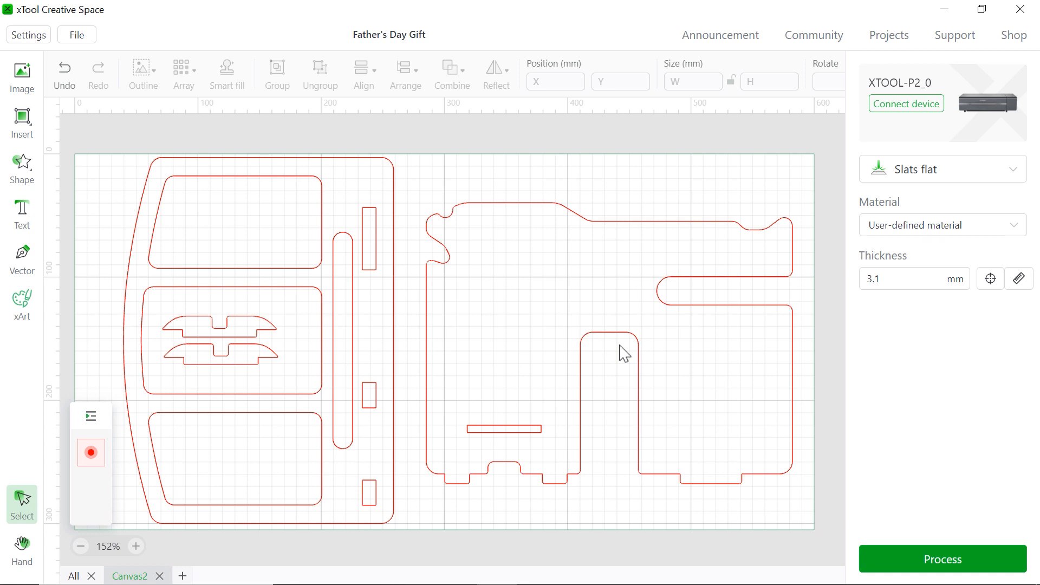
pyautogui.moveTo(646, 272)
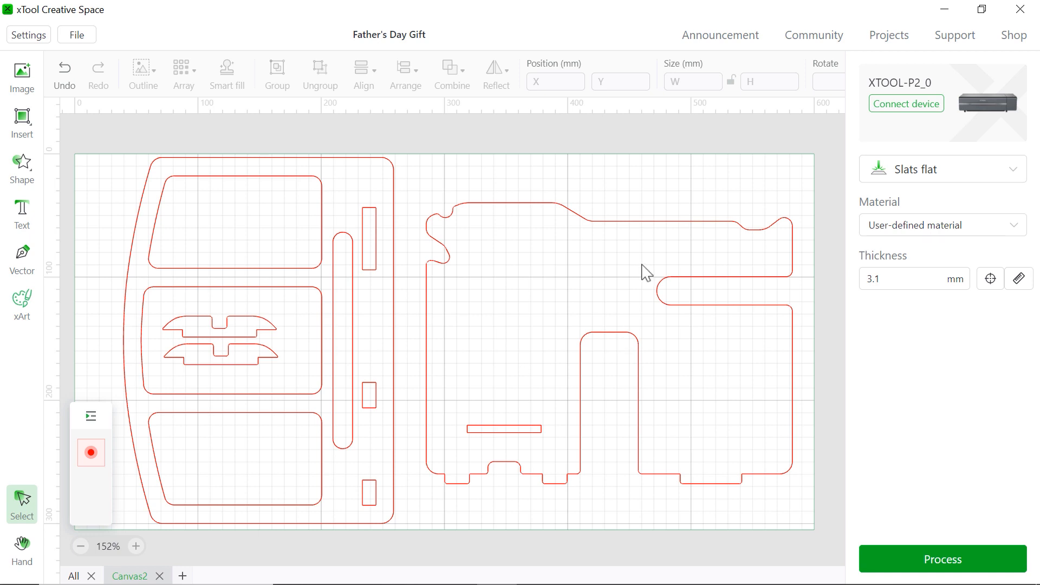
# Add a LEO text object in Bodoni MT with leading 0 and left alignment
pyautogui.click(21, 214)
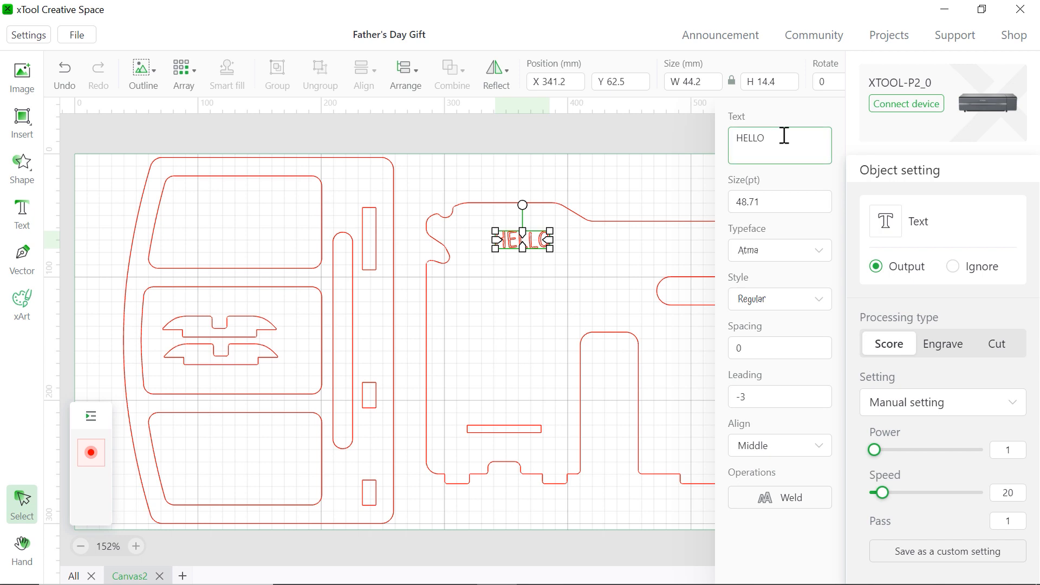
pyautogui.doubleClick(749, 138)
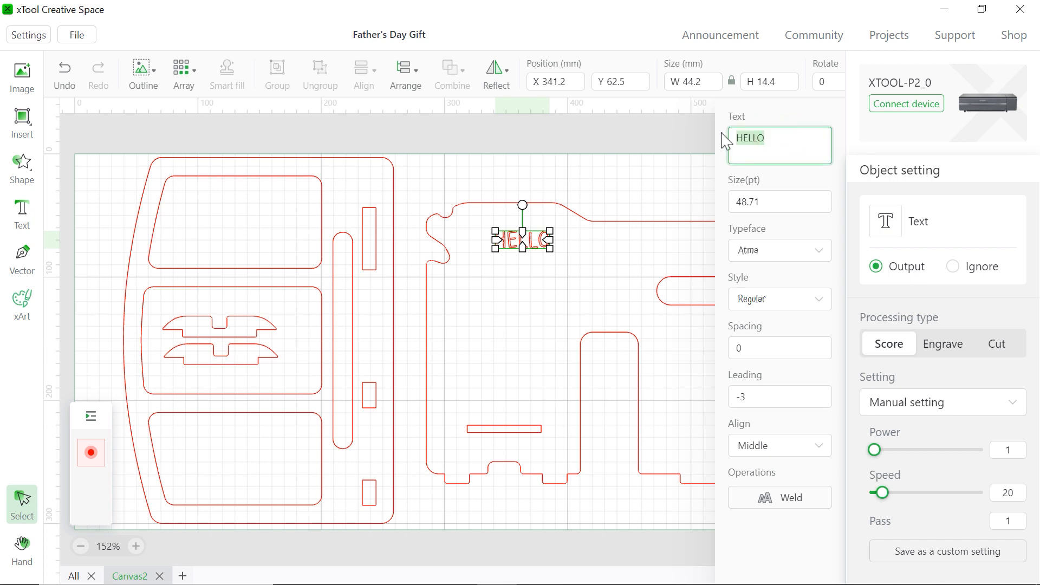
pyautogui.write('LEO')
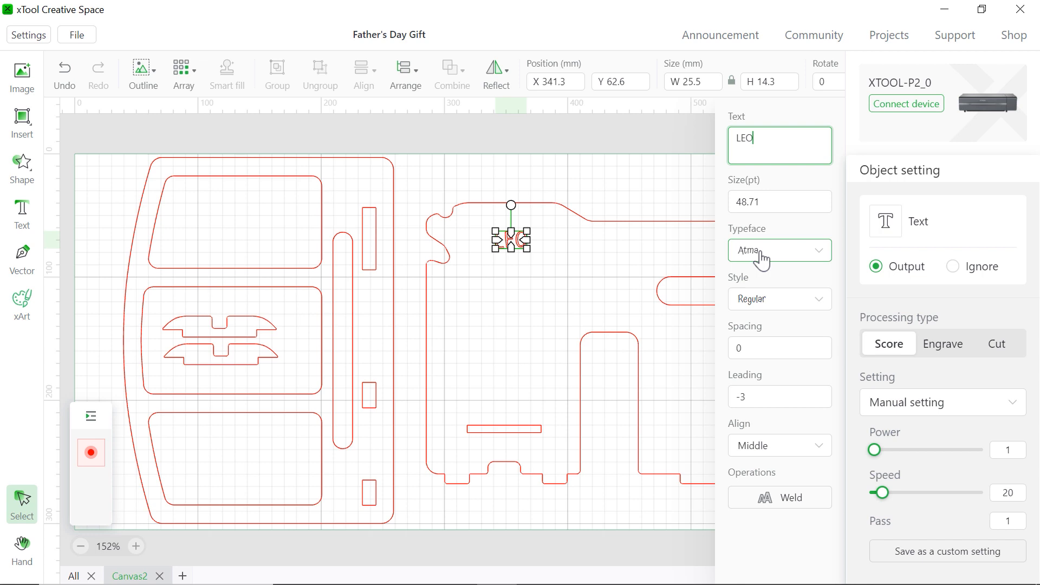
pyautogui.click(779, 250)
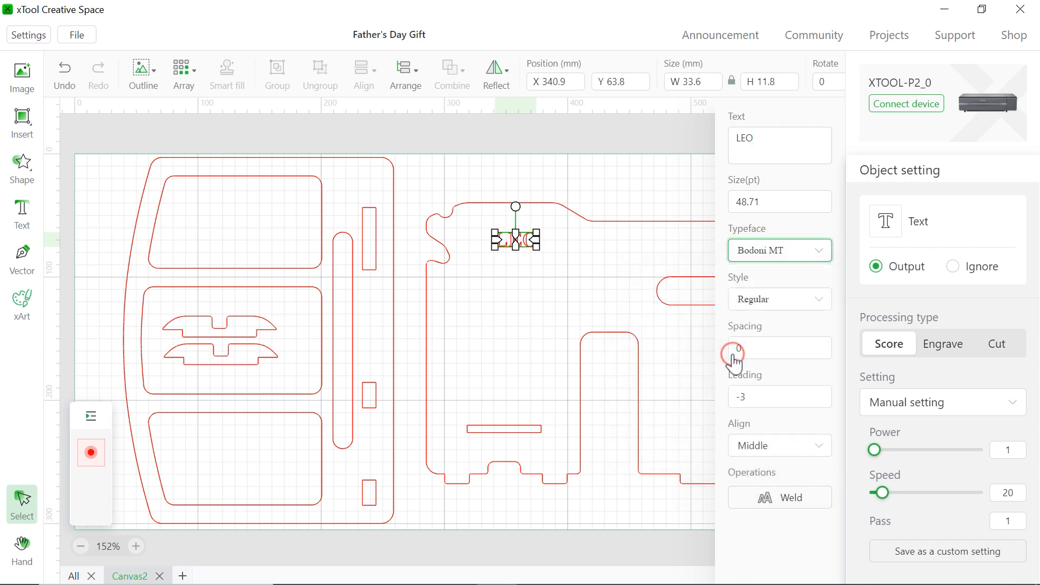
pyautogui.click(779, 396)
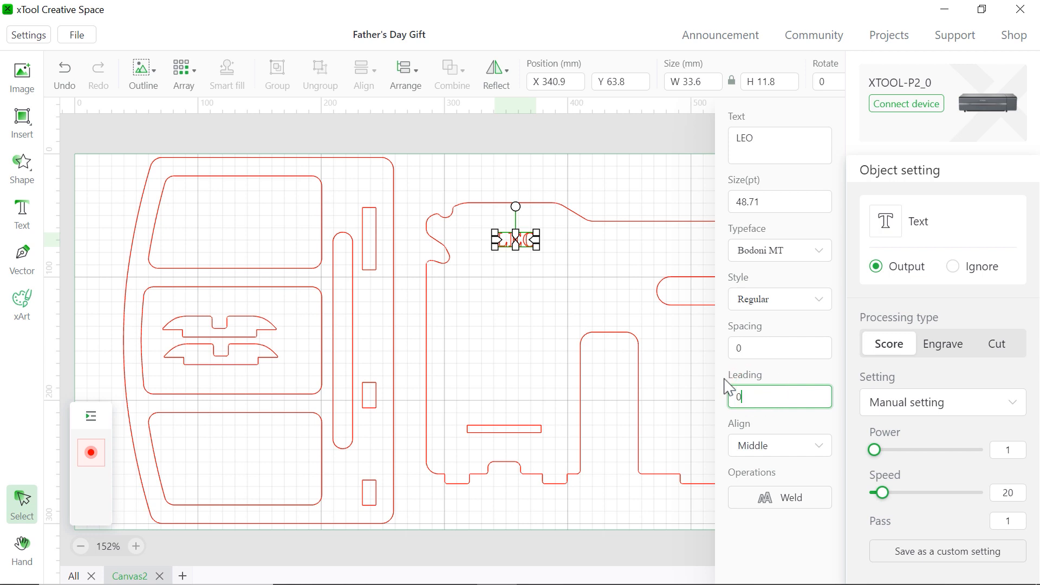
pyautogui.click(779, 445)
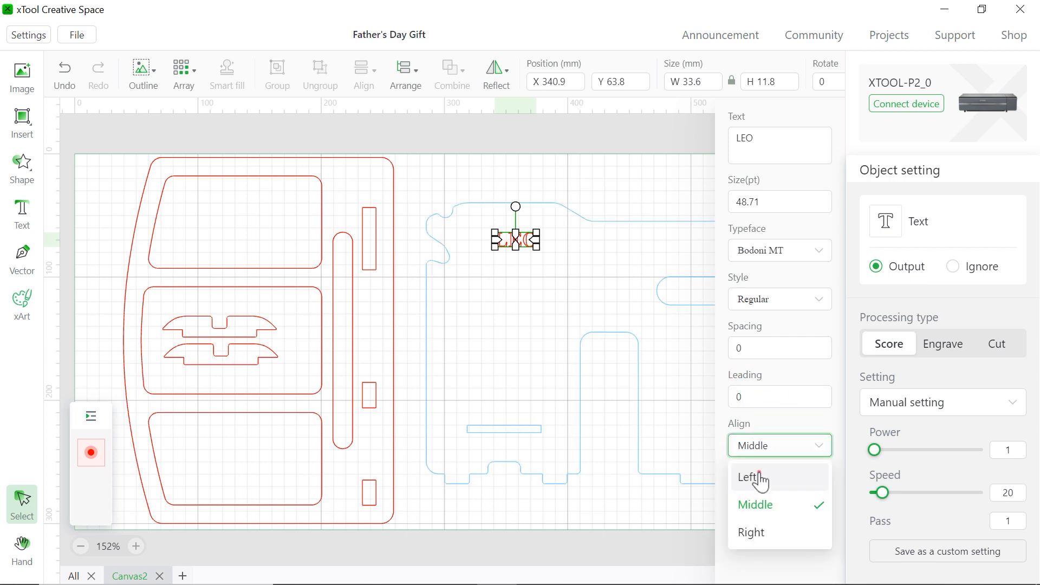
pyautogui.click(750, 478)
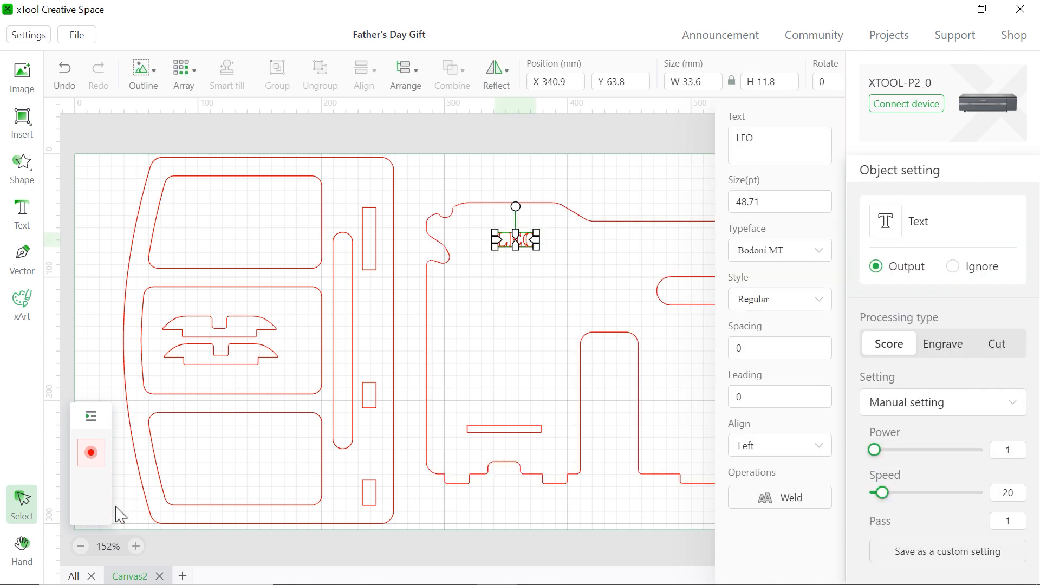
pyautogui.moveTo(450, 386)
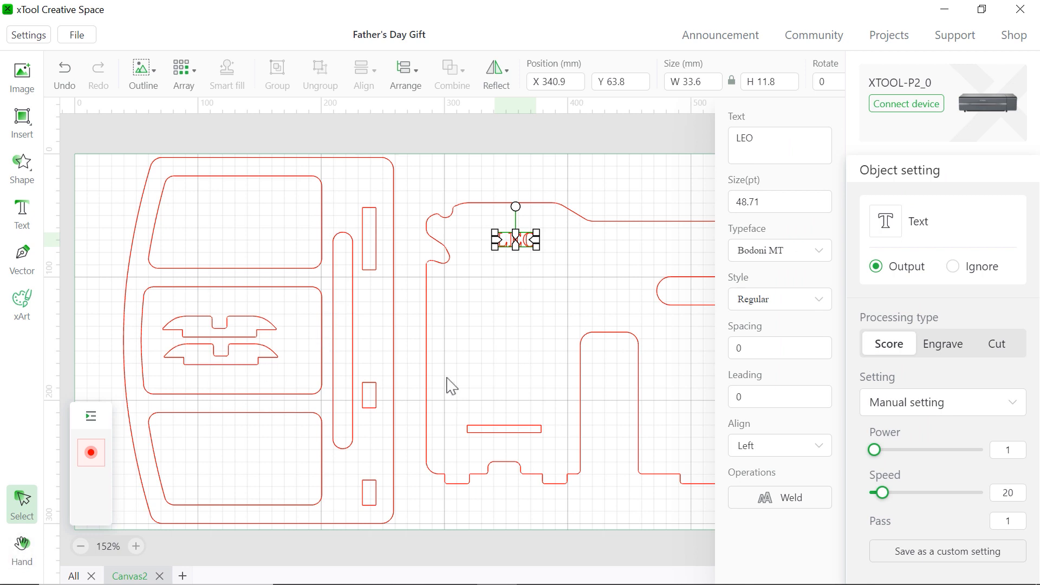
pyautogui.moveTo(734, 520)
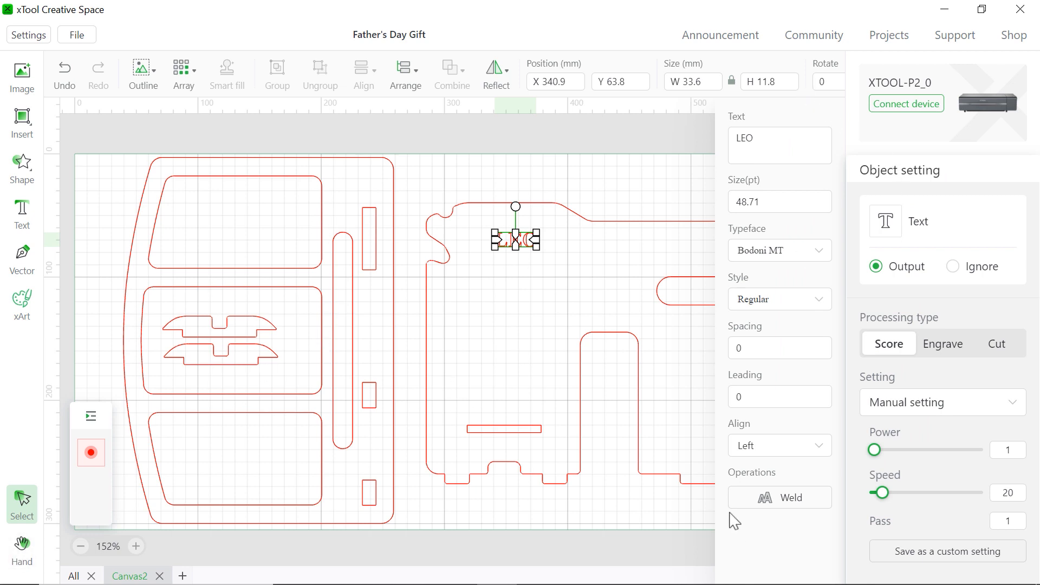
pyautogui.moveTo(701, 257)
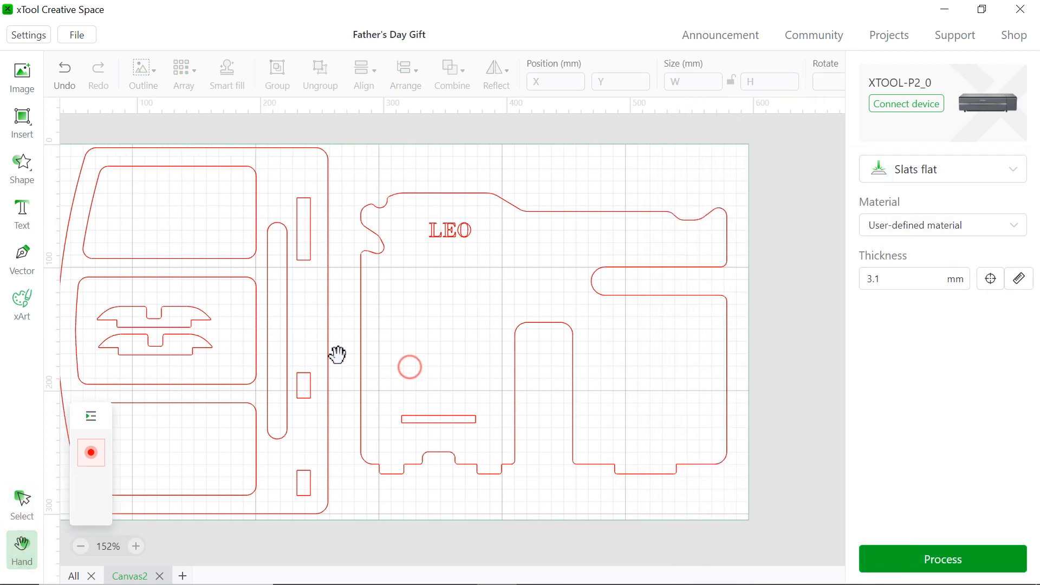
# Resize LEO to 72 pt and set it to engrave at power 100, speed 550
pyautogui.moveTo(338, 355); pyautogui.dragTo(263, 368)
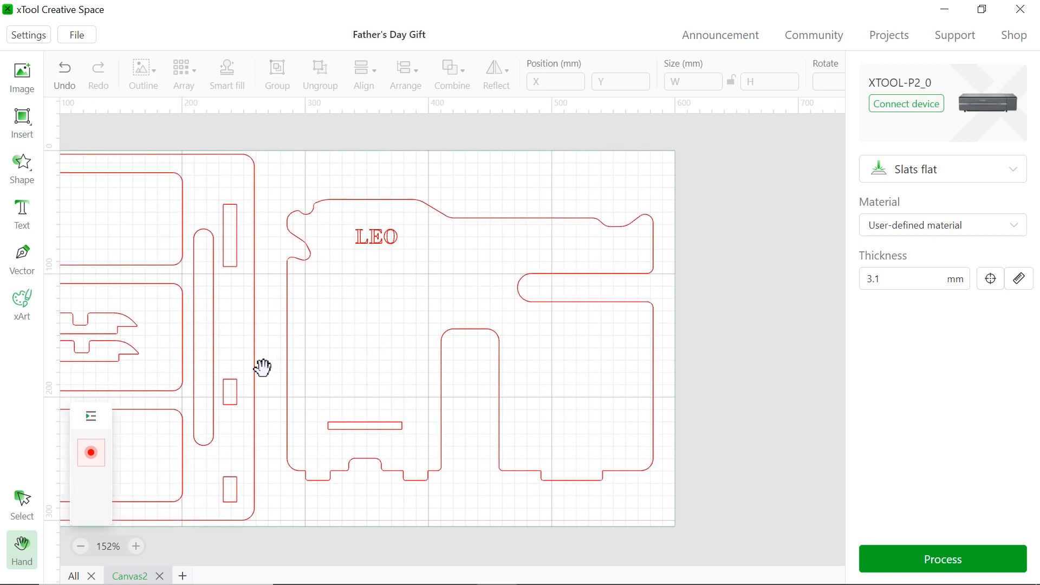
pyautogui.click(22, 504)
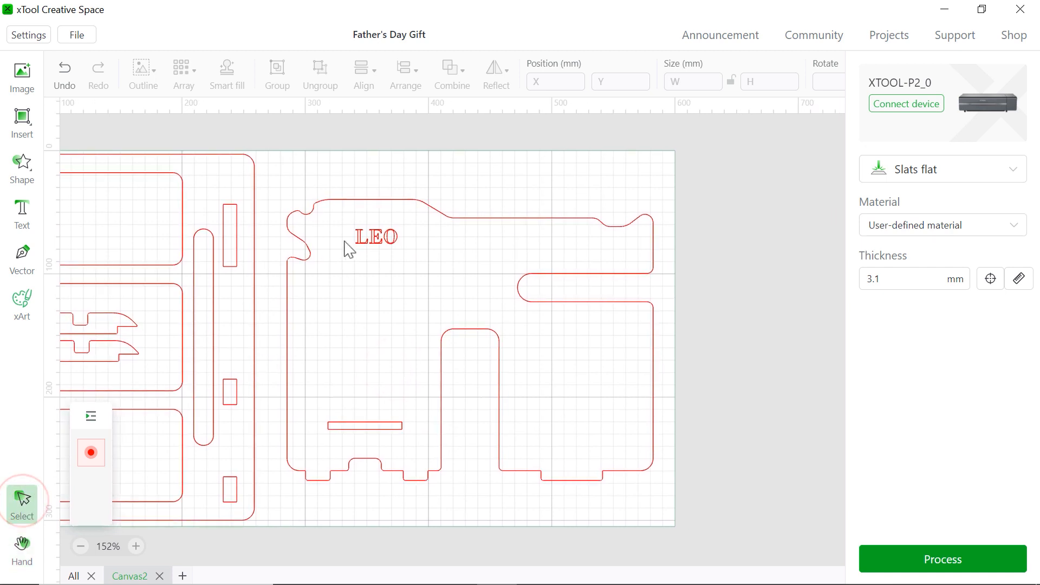
pyautogui.click(375, 236)
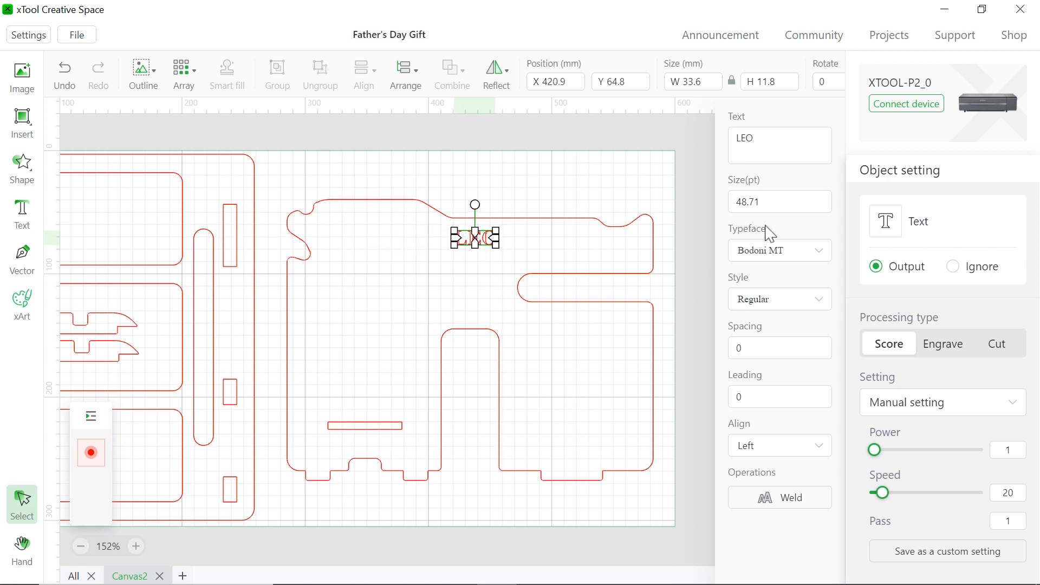
pyautogui.write('7')
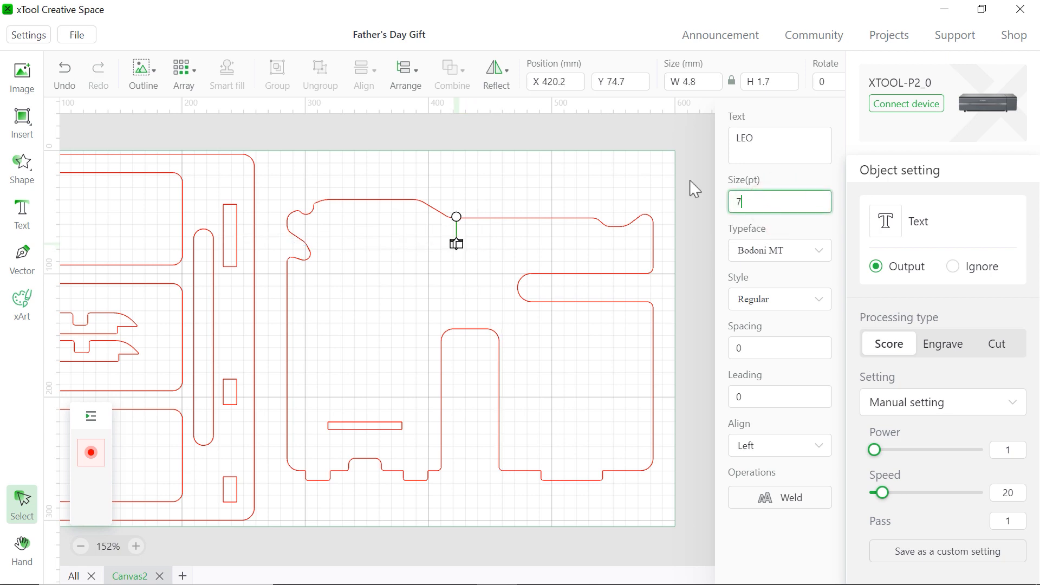
pyautogui.write('2')
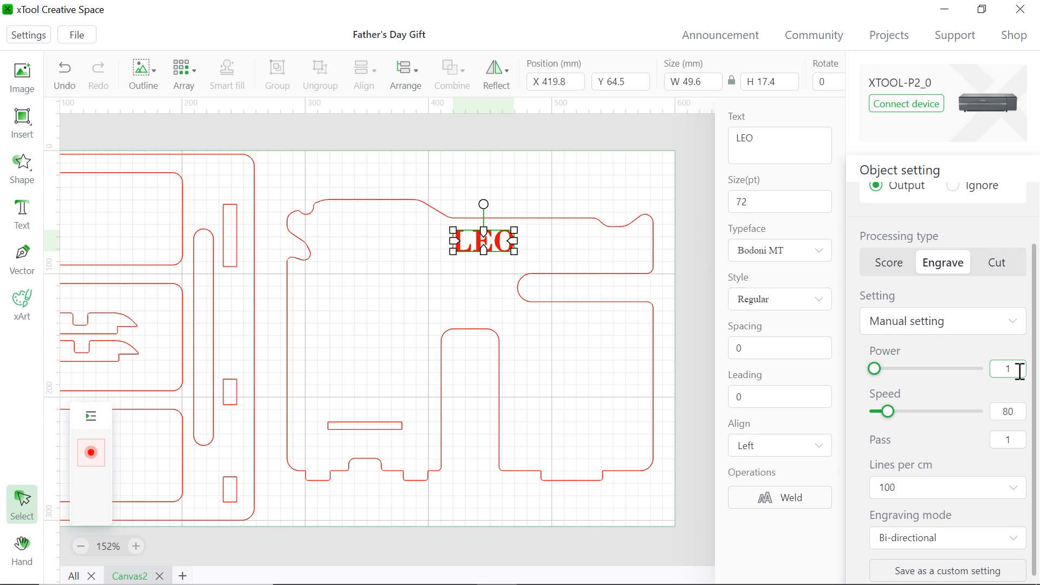
pyautogui.write('100')
pyautogui.click(1007, 410)
pyautogui.write('550')
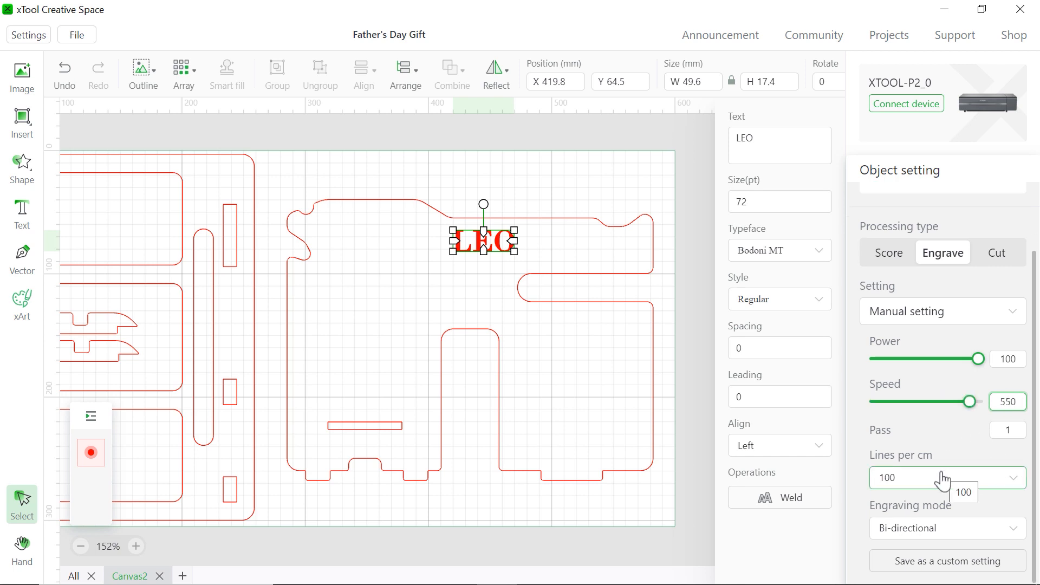
pyautogui.moveTo(626, 319)
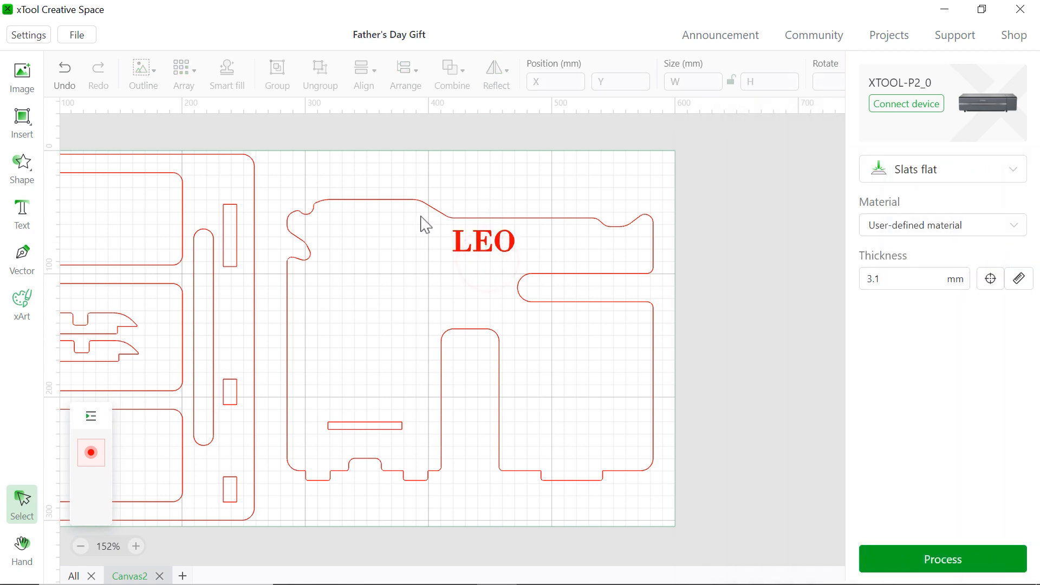
pyautogui.moveTo(414, 225)
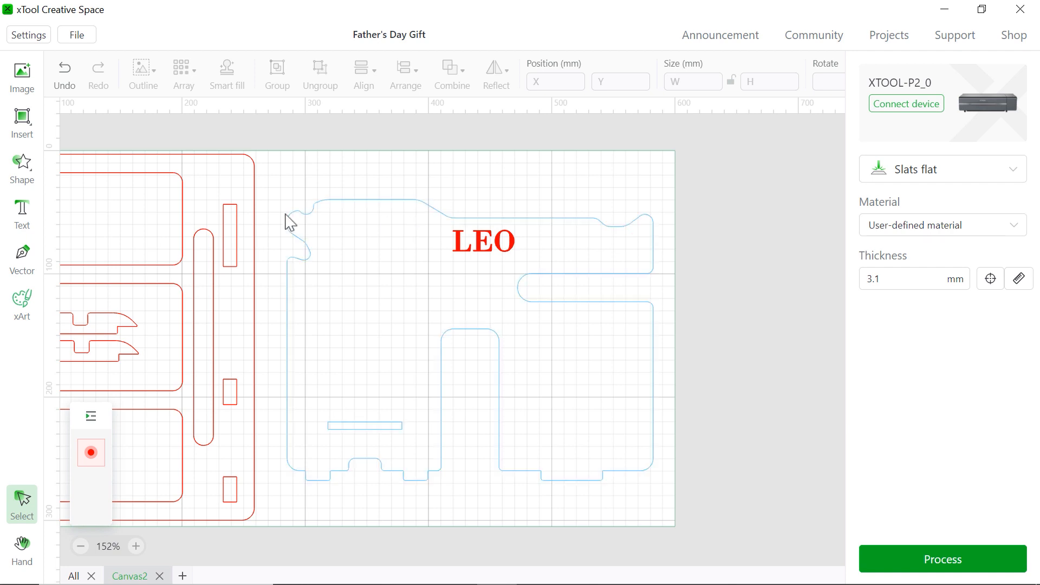
# Add the two-line 'Dad / you're the best' text in Atma with leading -3
pyautogui.click(22, 212)
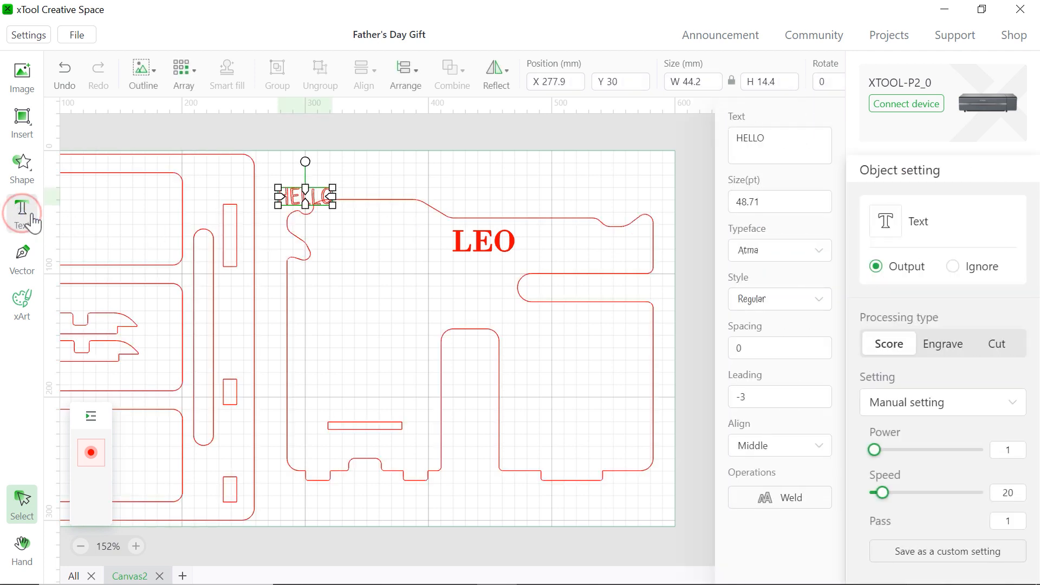
pyautogui.moveTo(305, 195); pyautogui.dragTo(573, 348)
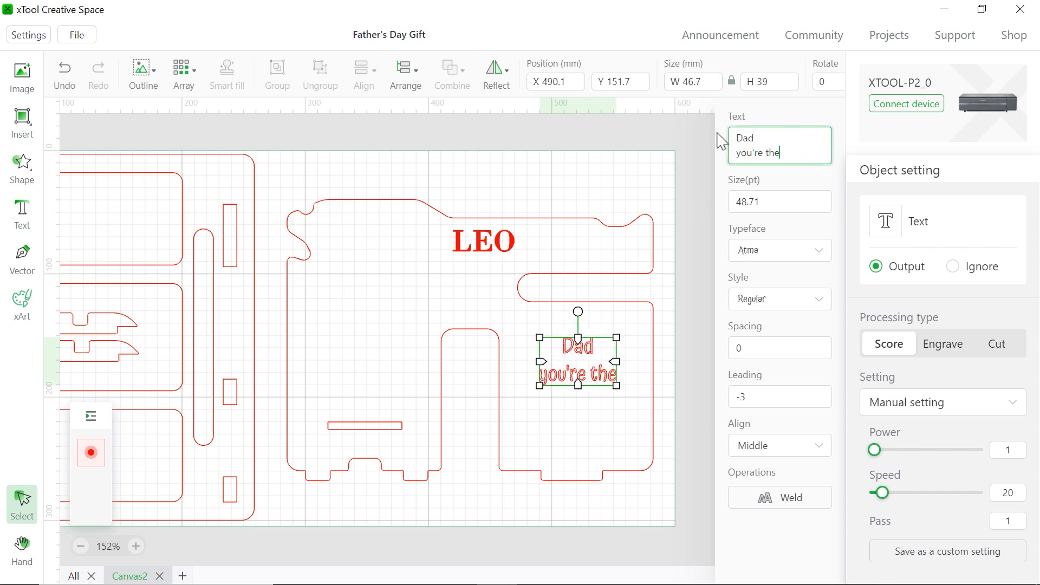
pyautogui.write('best')
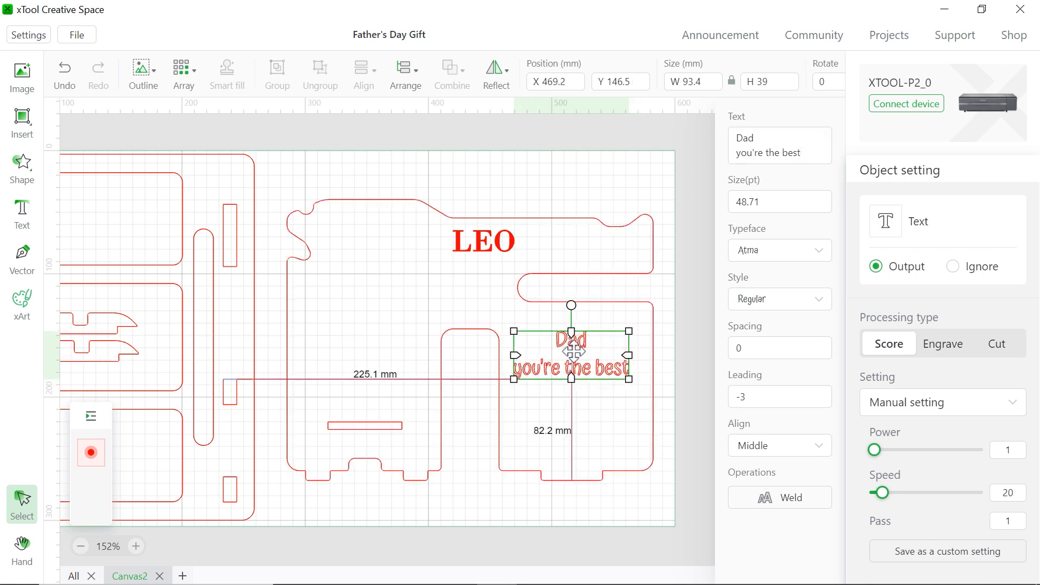
pyautogui.click(777, 250)
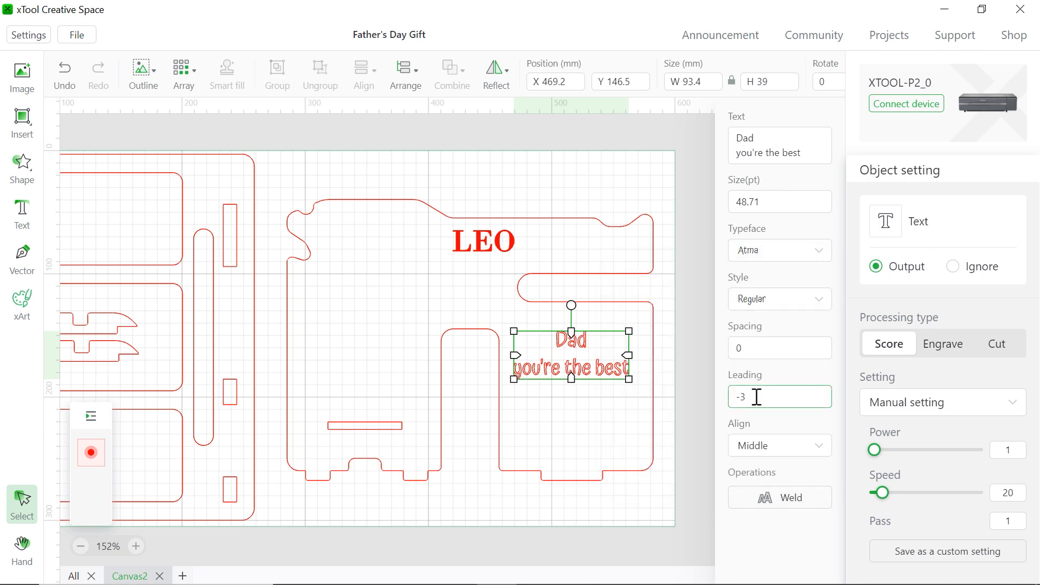
pyautogui.click(756, 397)
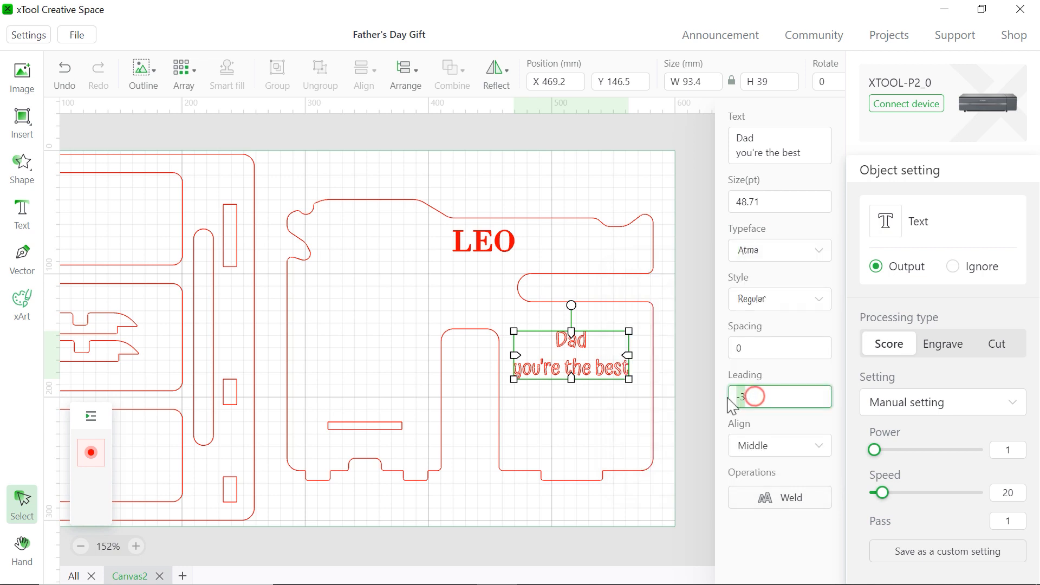
pyautogui.write('0')
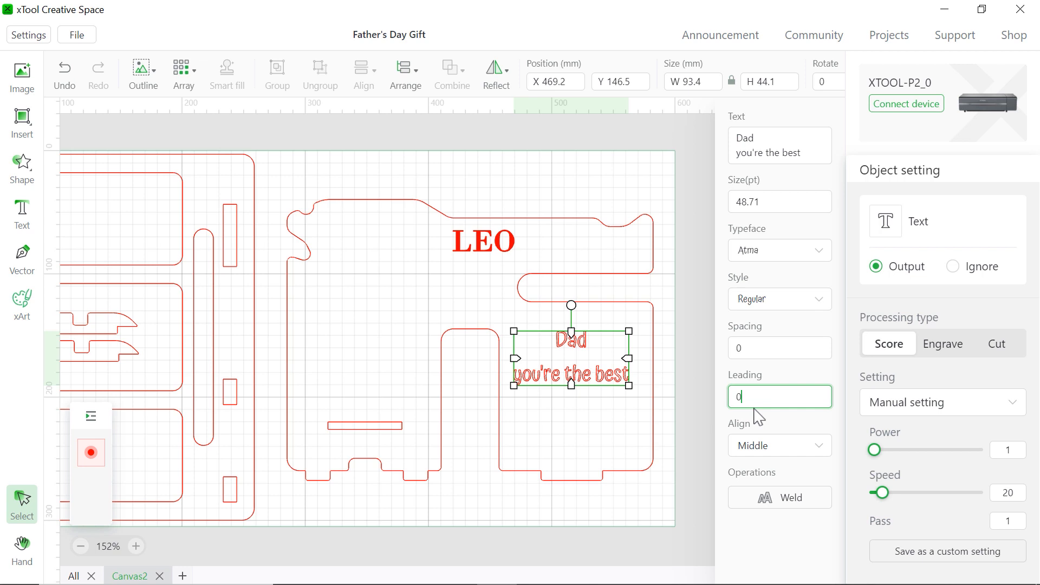
pyautogui.write('-3')
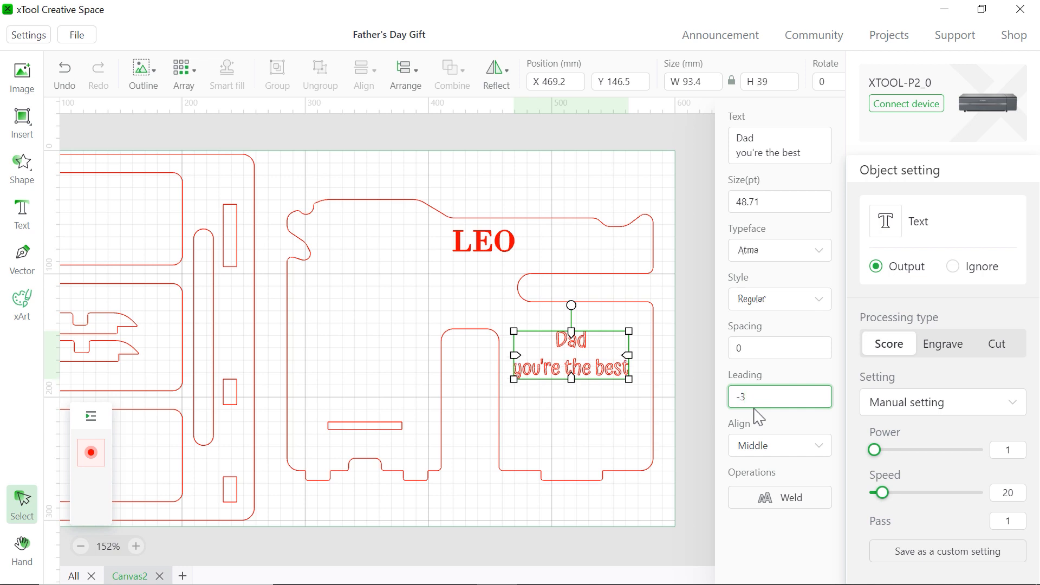
pyautogui.moveTo(762, 443)
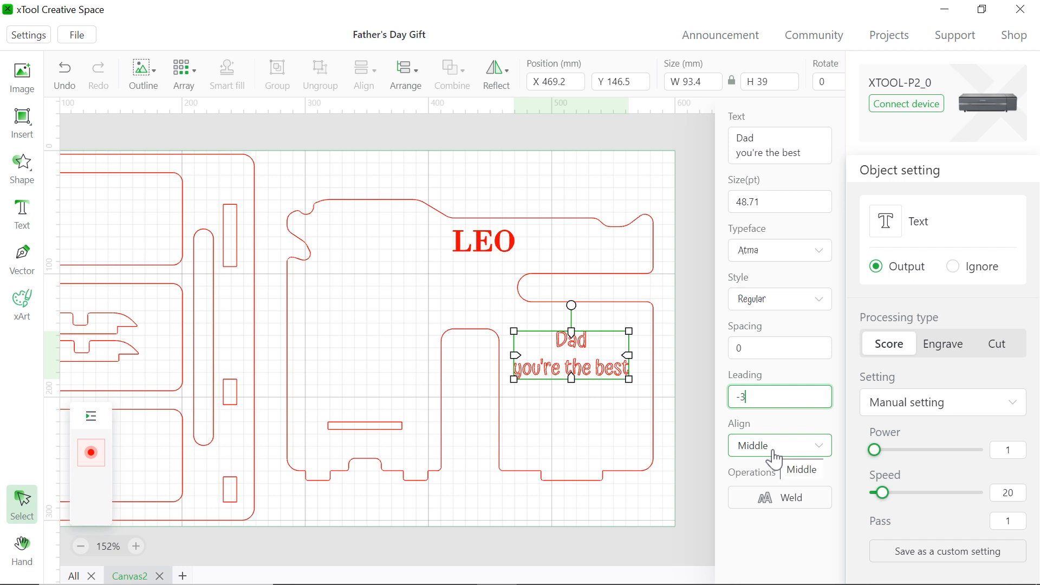
# Nudge the message text into place below LEO
pyautogui.moveTo(571, 351); pyautogui.dragTo(575, 351)
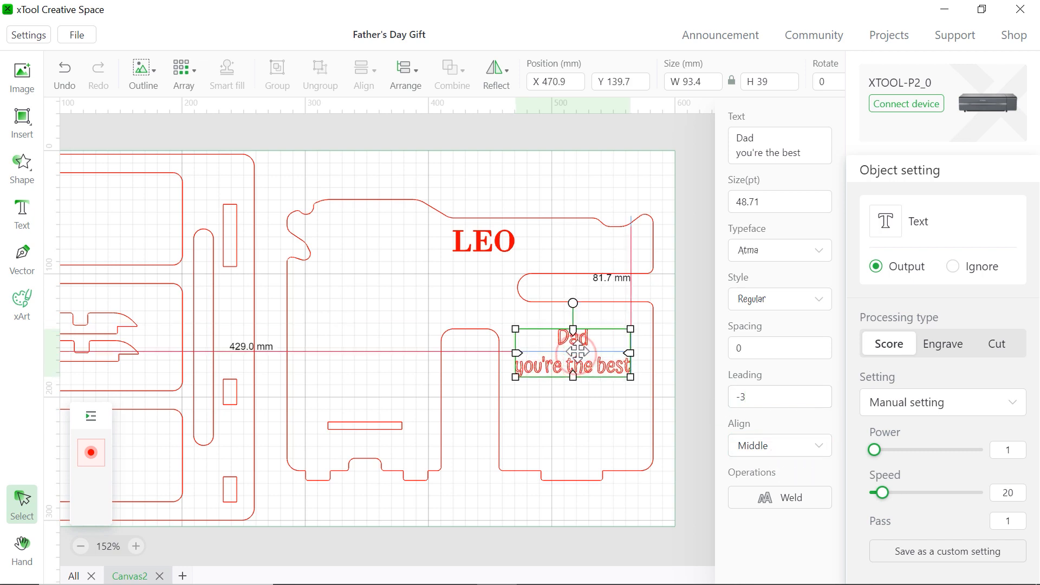
pyautogui.moveTo(578, 349); pyautogui.dragTo(579, 358)
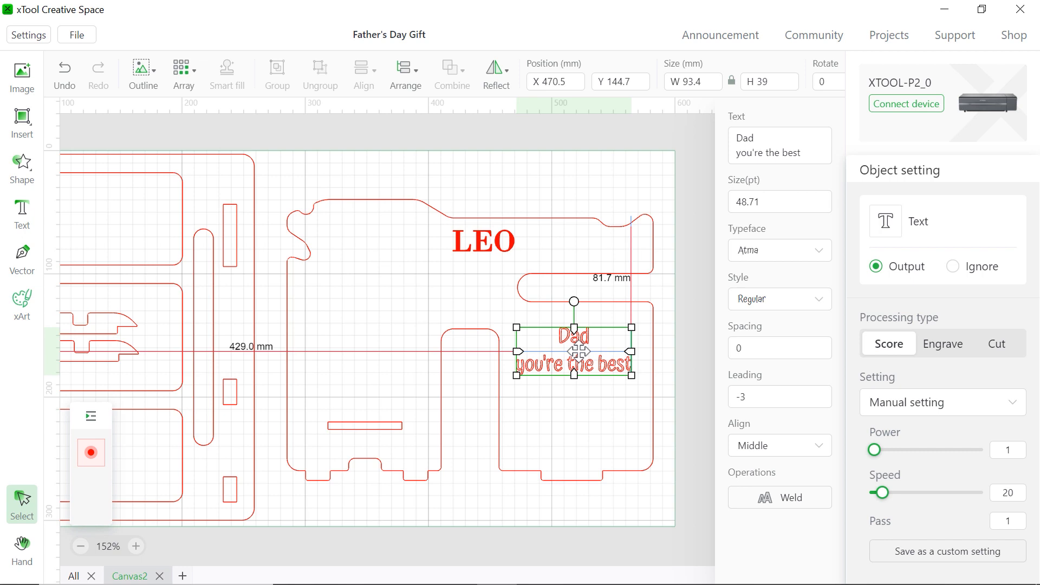
pyautogui.moveTo(573, 348); pyautogui.dragTo(575, 346)
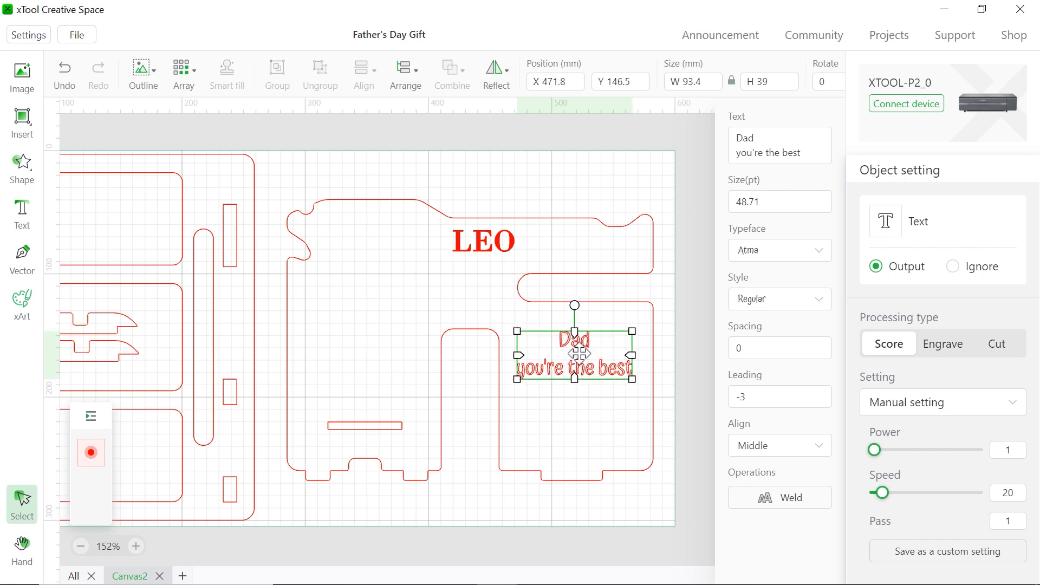
pyautogui.moveTo(914, 363)
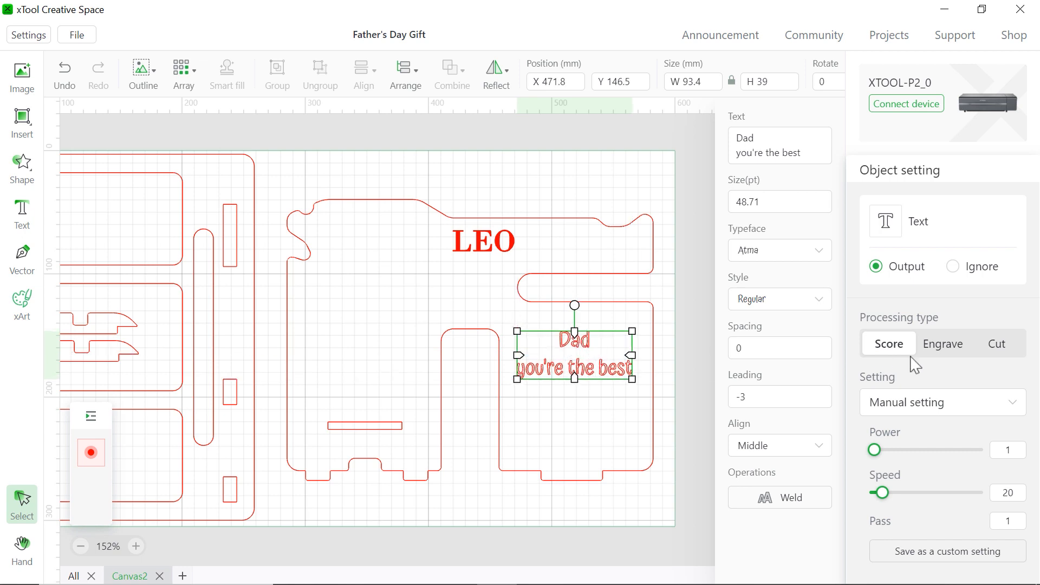
# Switch the Dad message to Engrave processing at power 100
pyautogui.click(942, 344)
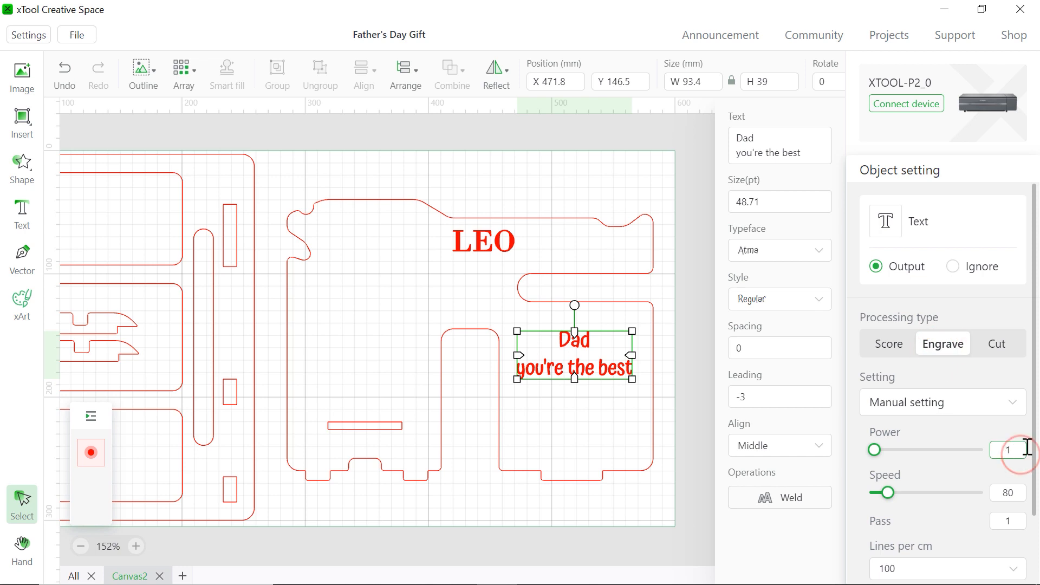
pyautogui.write('100')
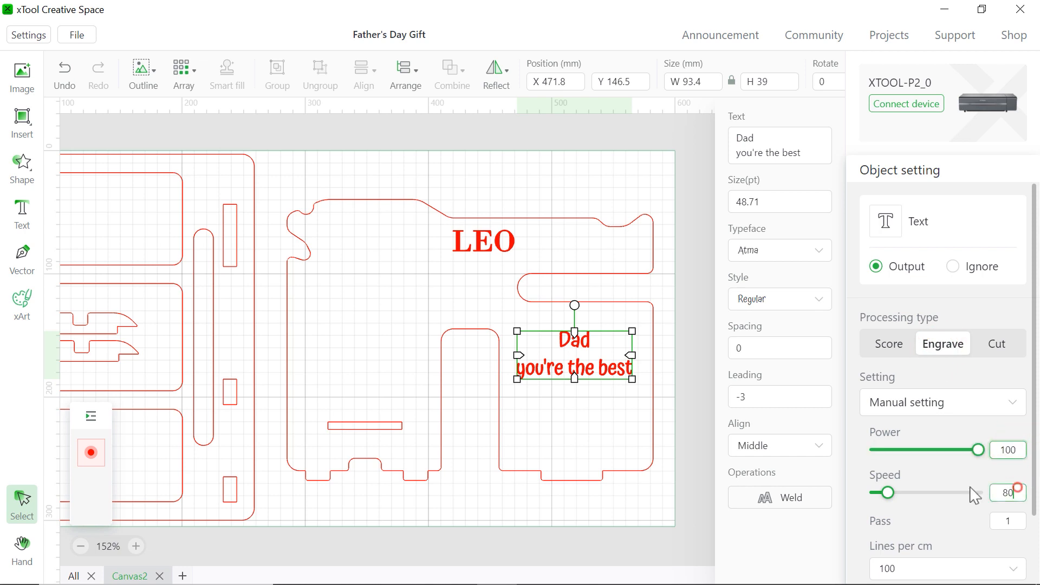
pyautogui.click(674, 404)
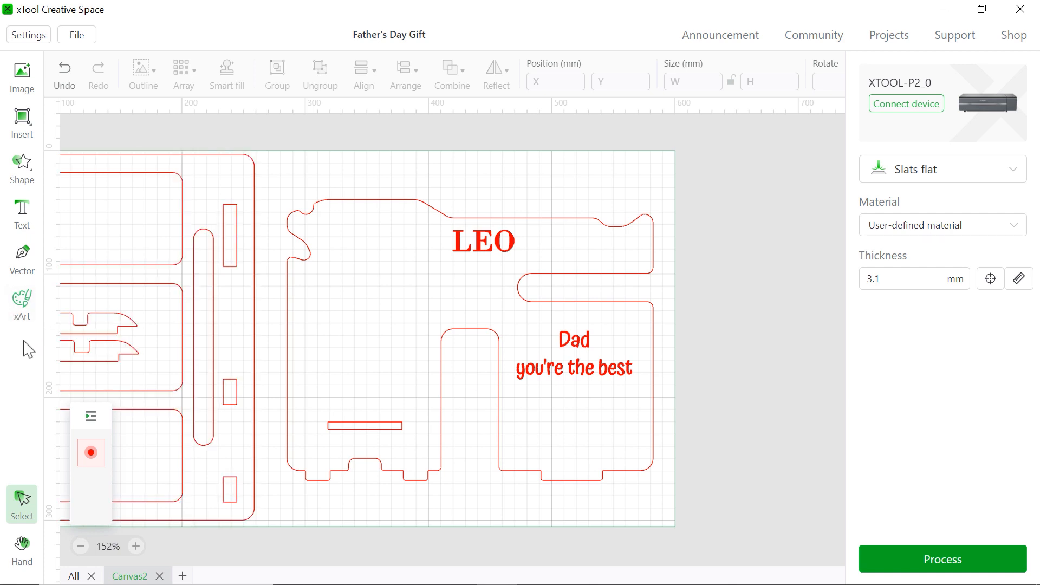
# In Text to Image, enter a prompt for a black-line smiley on a solid background
pyautogui.click(21, 299)
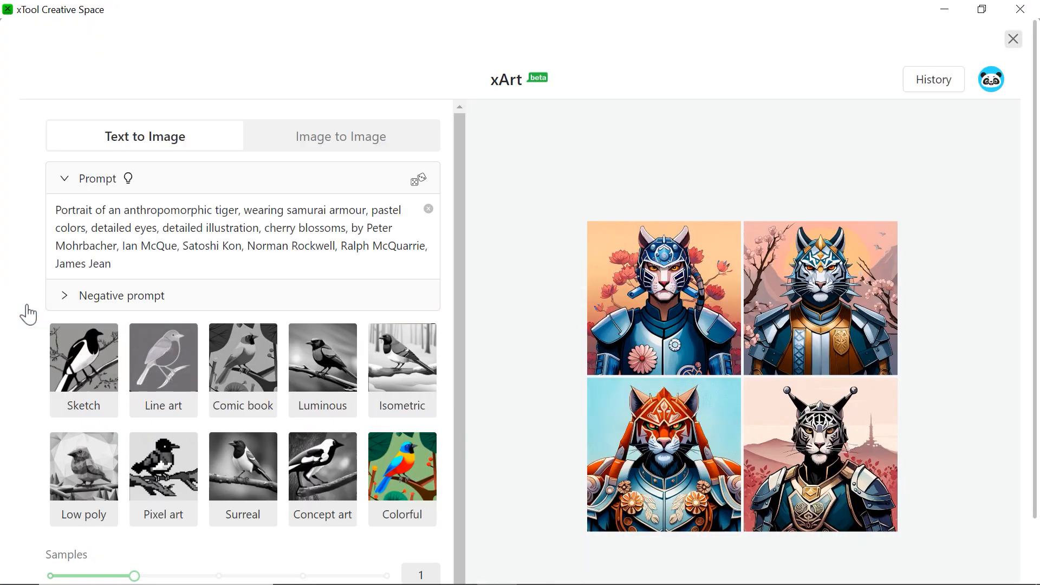
pyautogui.scroll(-3)
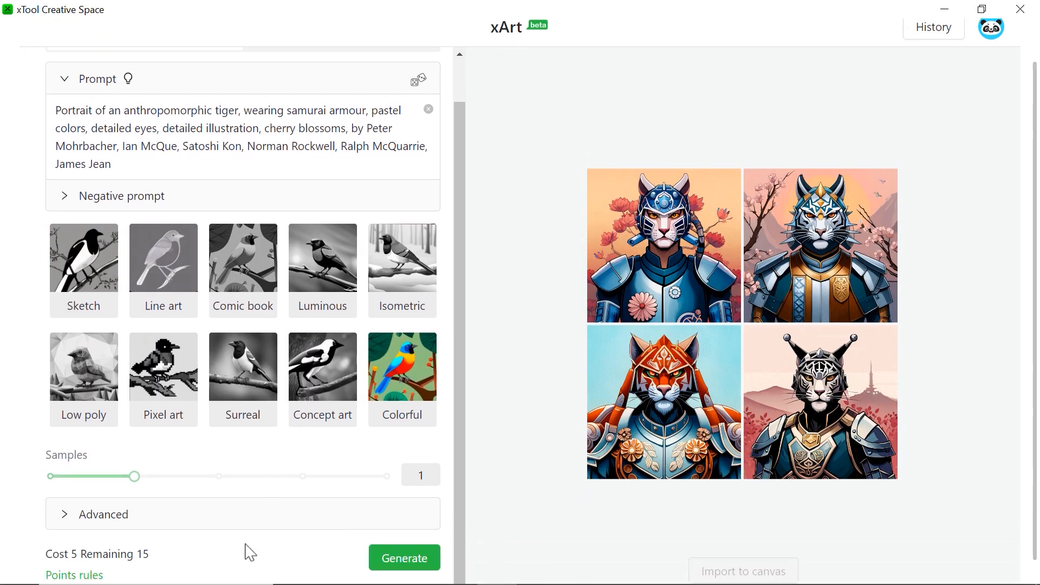
pyautogui.scroll(-3)
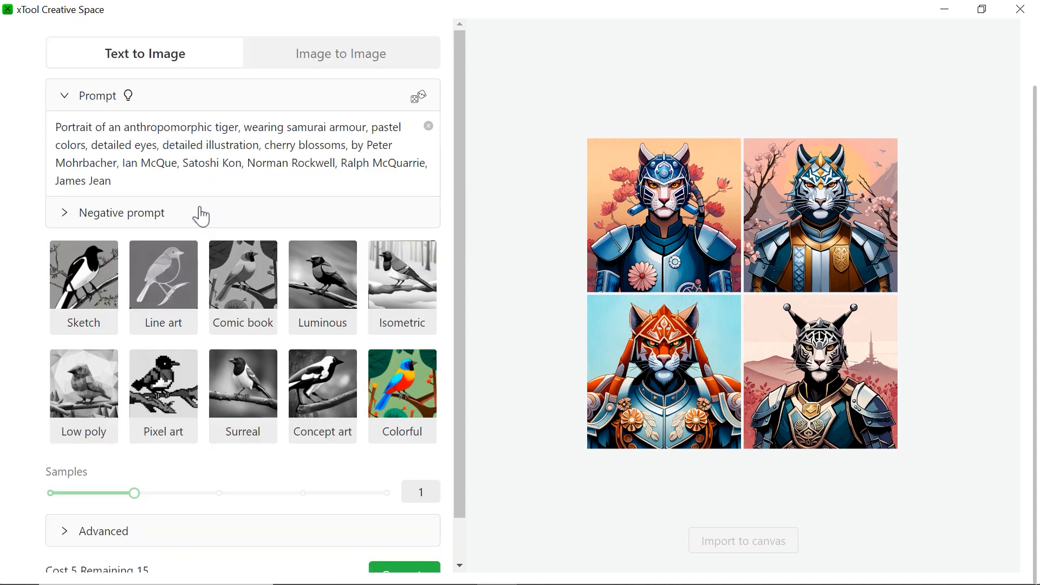
pyautogui.moveTo(210, 104)
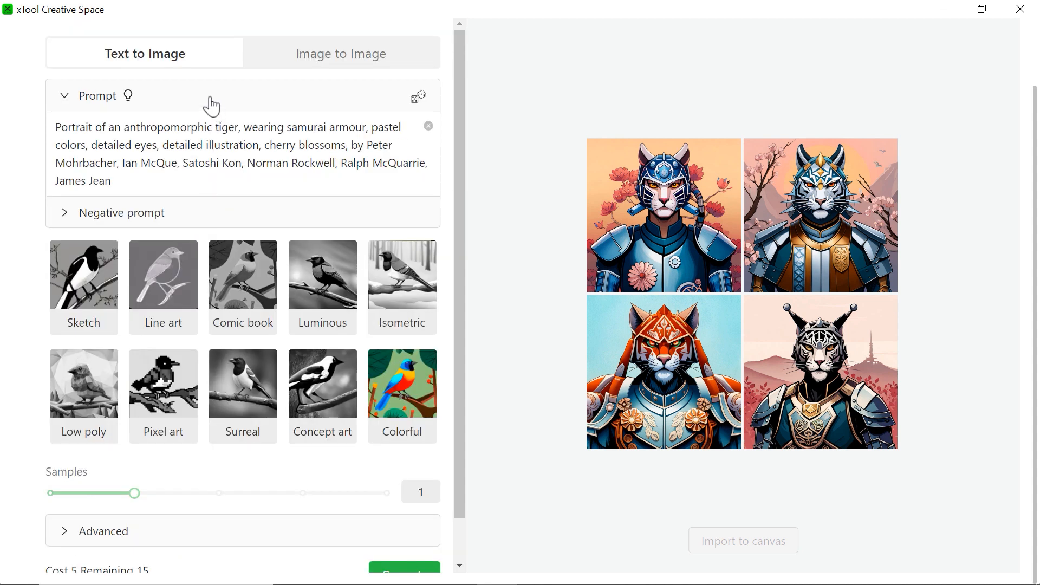
pyautogui.moveTo(280, 71)
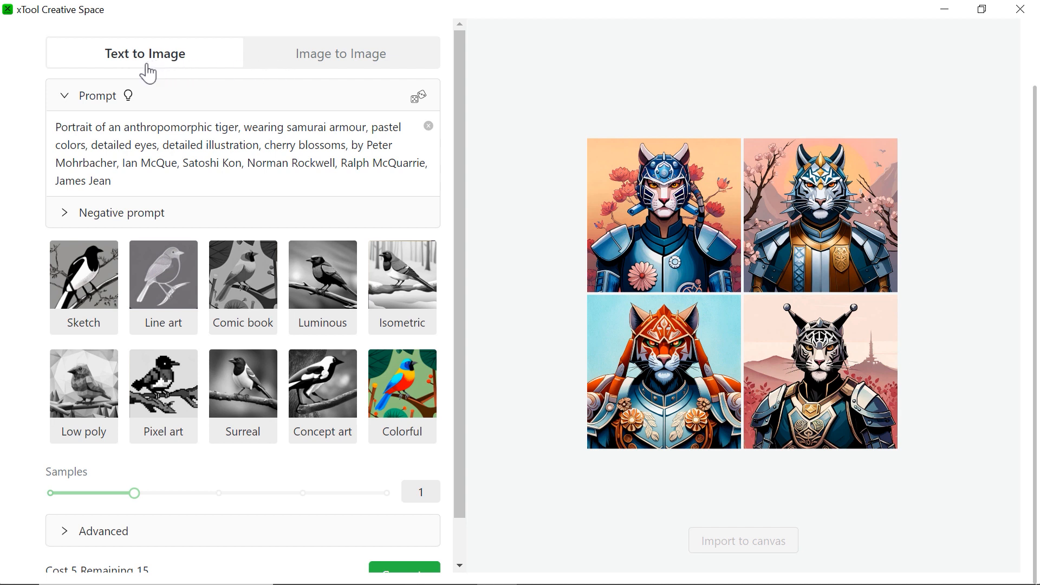
pyautogui.moveTo(130, 179)
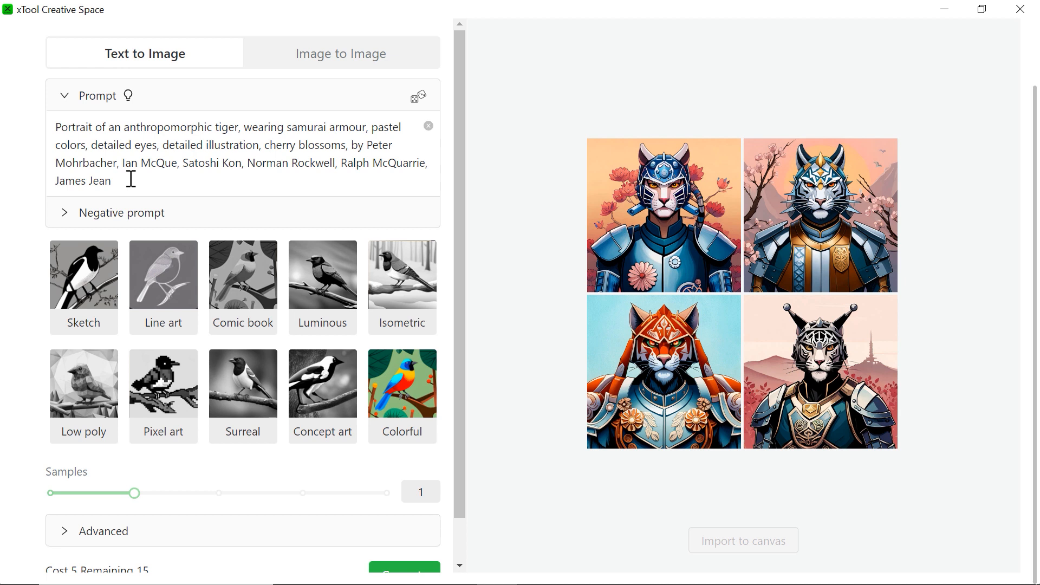
pyautogui.click(428, 125)
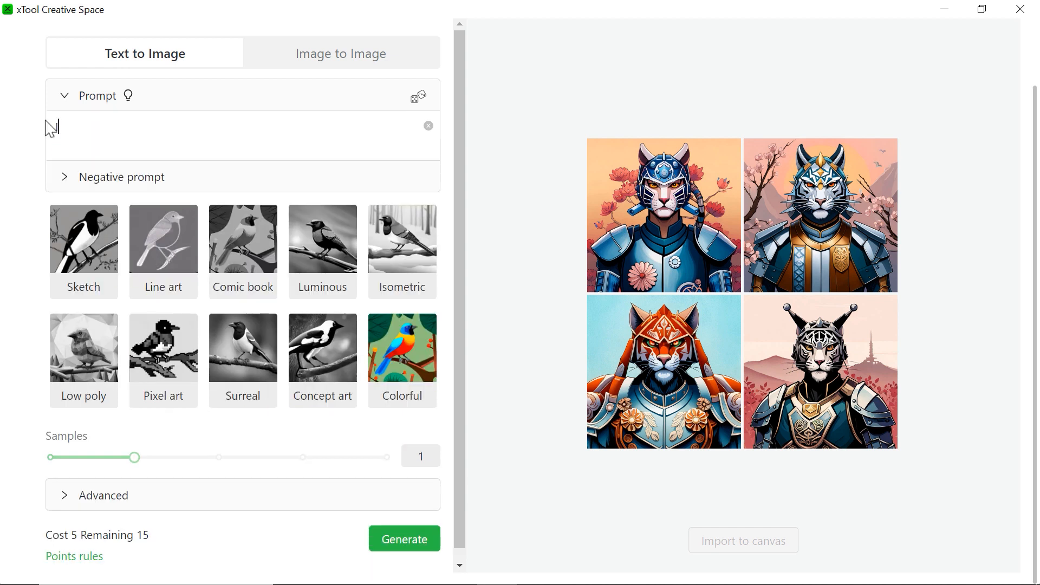
pyautogui.write('want a smiley icon, s')
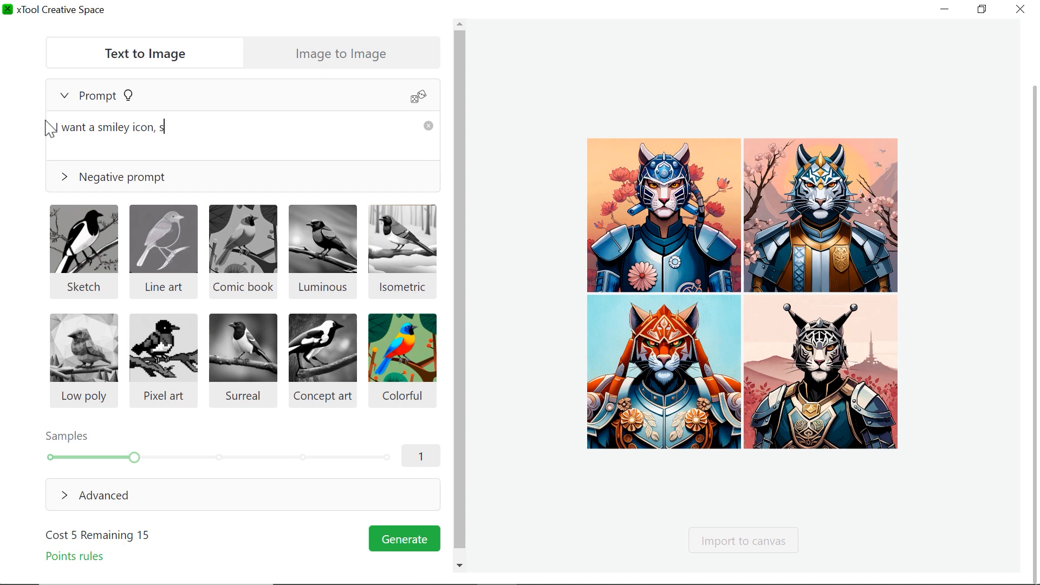
pyautogui.write('omething simple, with black')
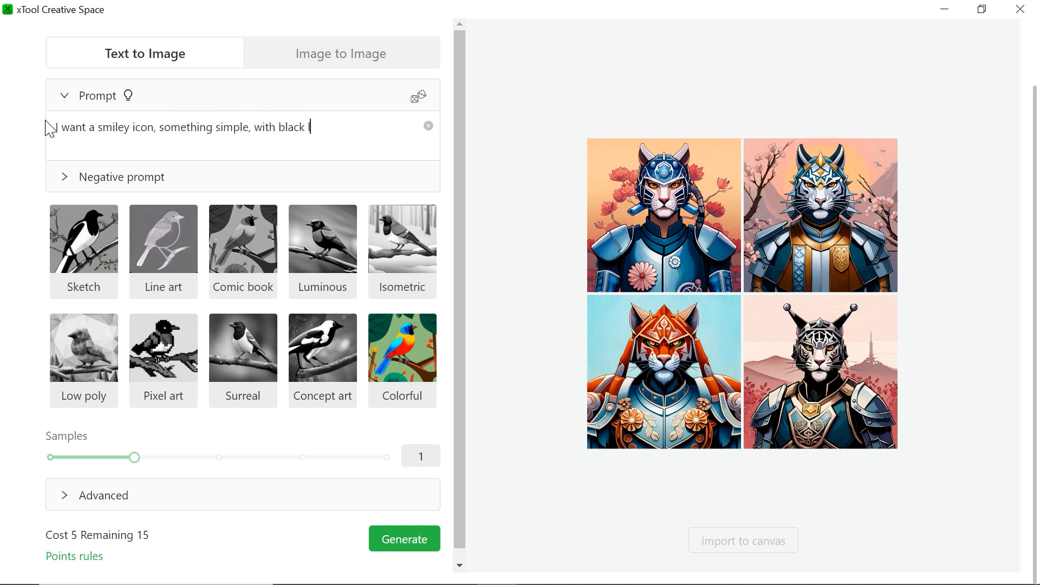
pyautogui.write('lines and a solid colo')
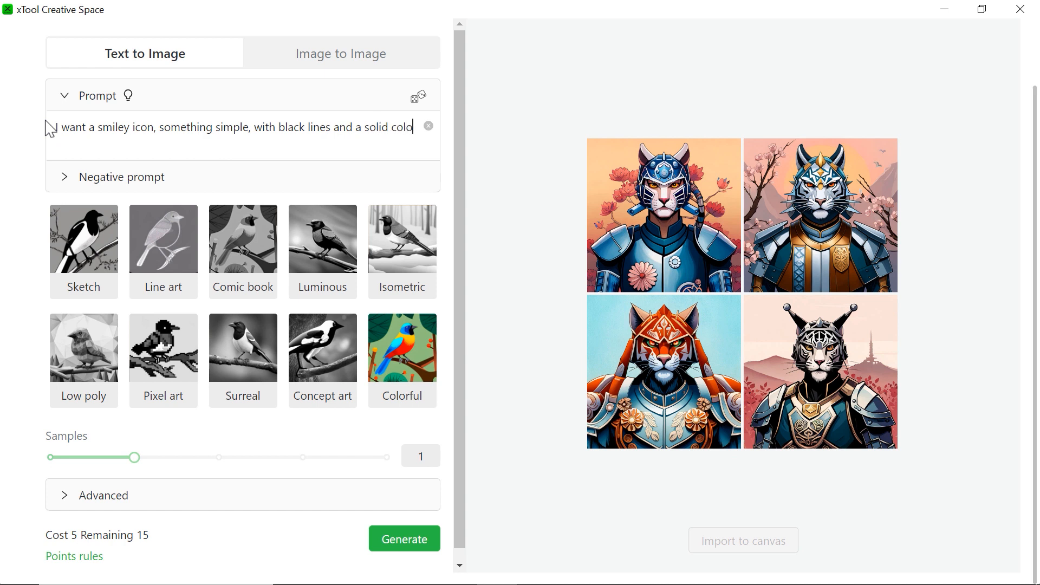
pyautogui.write('background')
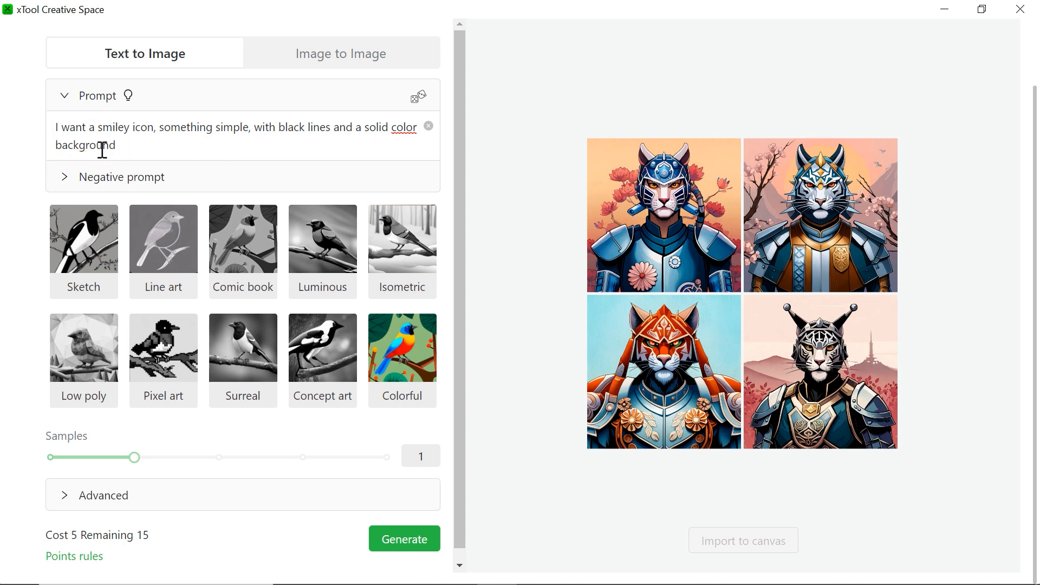
# Choose the Sketch style and set Samples to 1
pyautogui.click(121, 176)
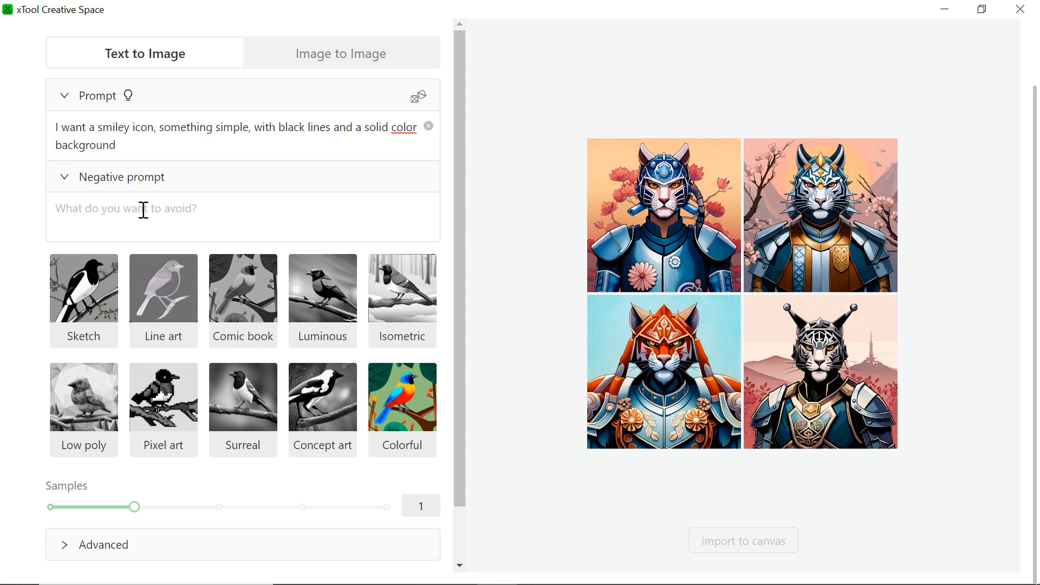
pyautogui.click(120, 176)
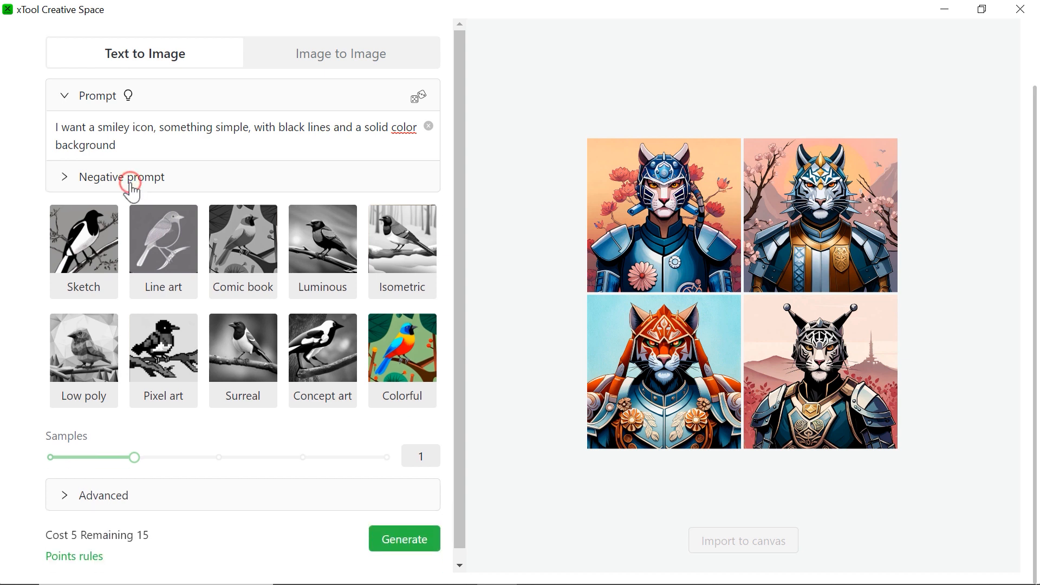
pyautogui.click(83, 240)
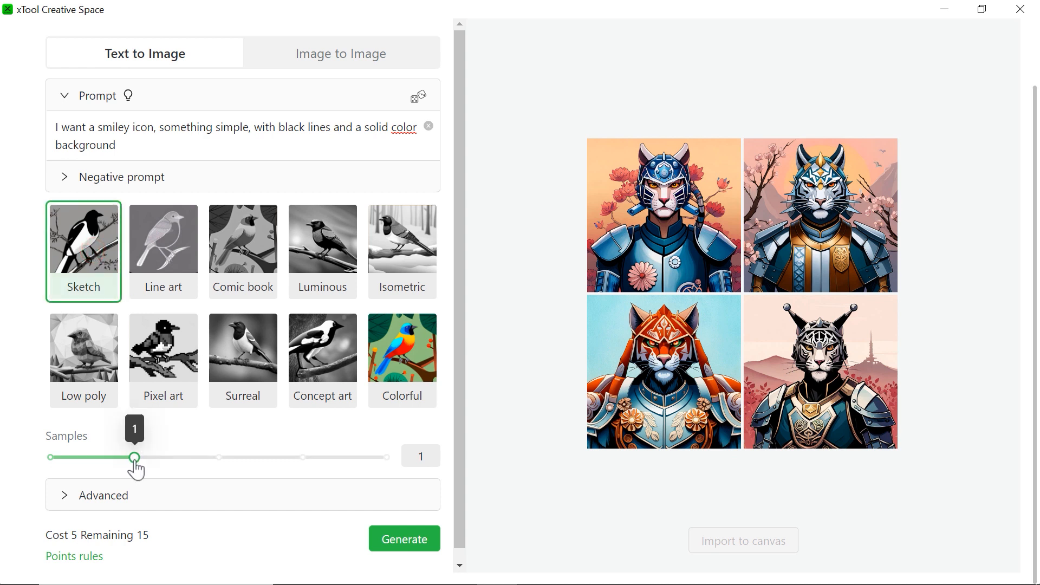
pyautogui.moveTo(134, 457); pyautogui.dragTo(219, 457)
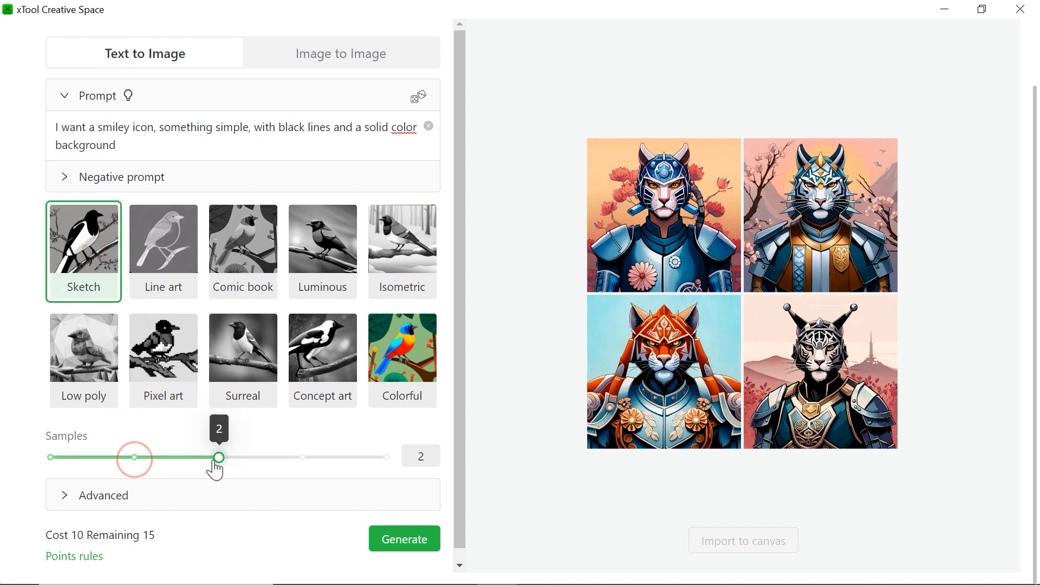
pyautogui.moveTo(218, 457); pyautogui.dragTo(387, 457)
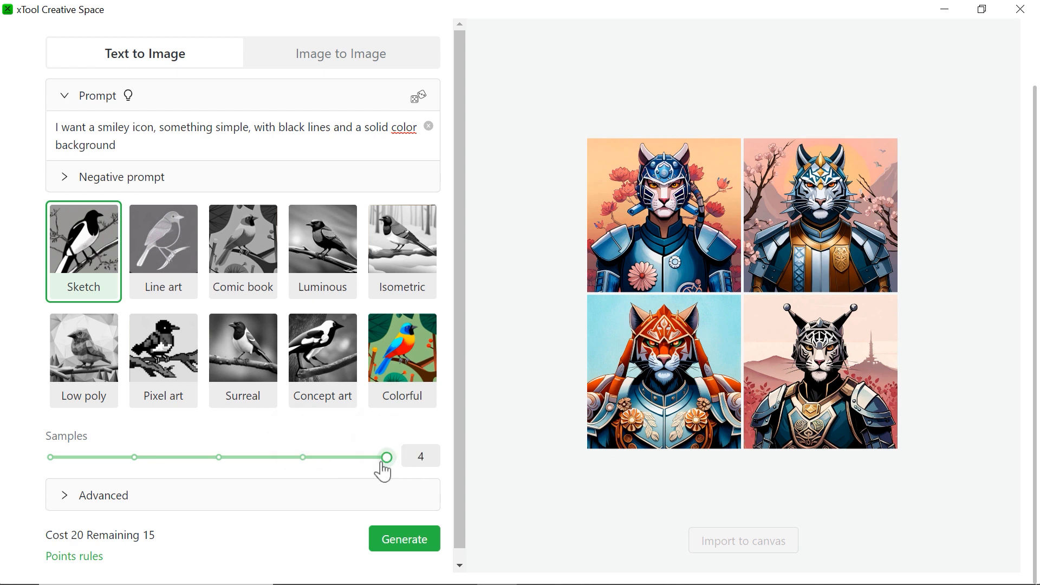
pyautogui.moveTo(387, 456); pyautogui.dragTo(134, 455)
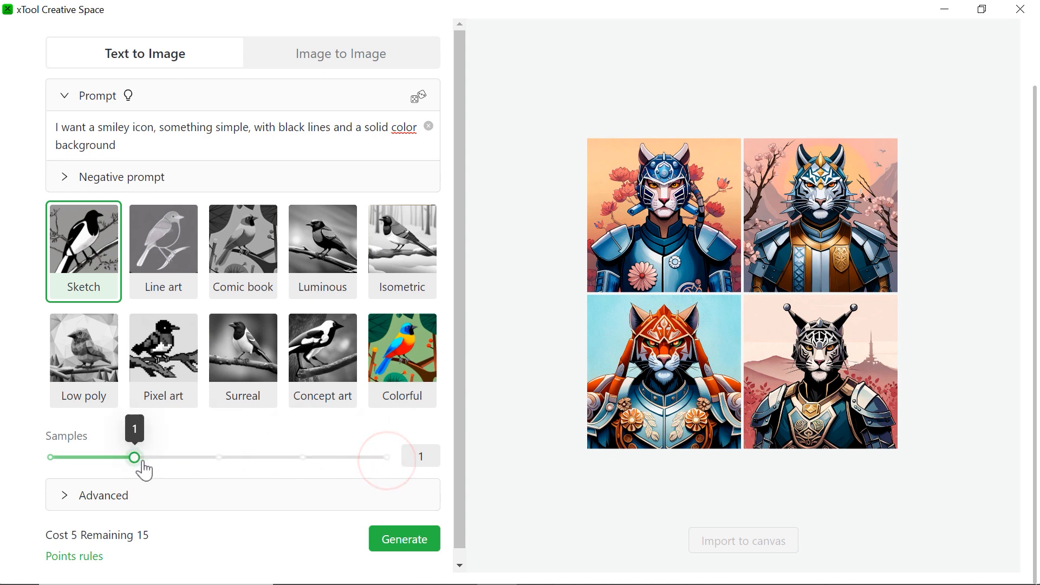
pyautogui.moveTo(404, 552)
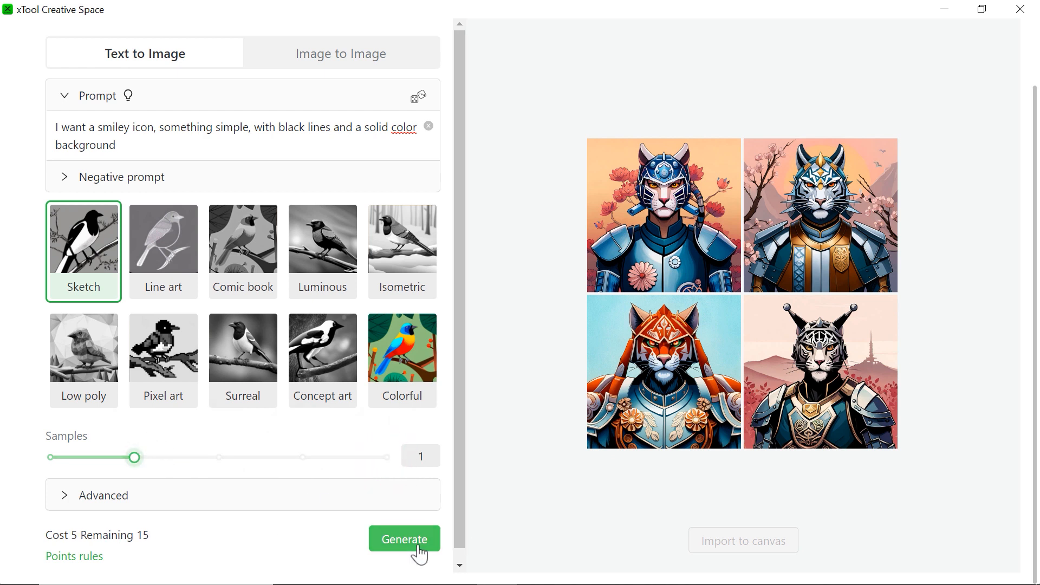
# Generate the smiley, select the result and import it onto the canvas
pyautogui.click(404, 538)
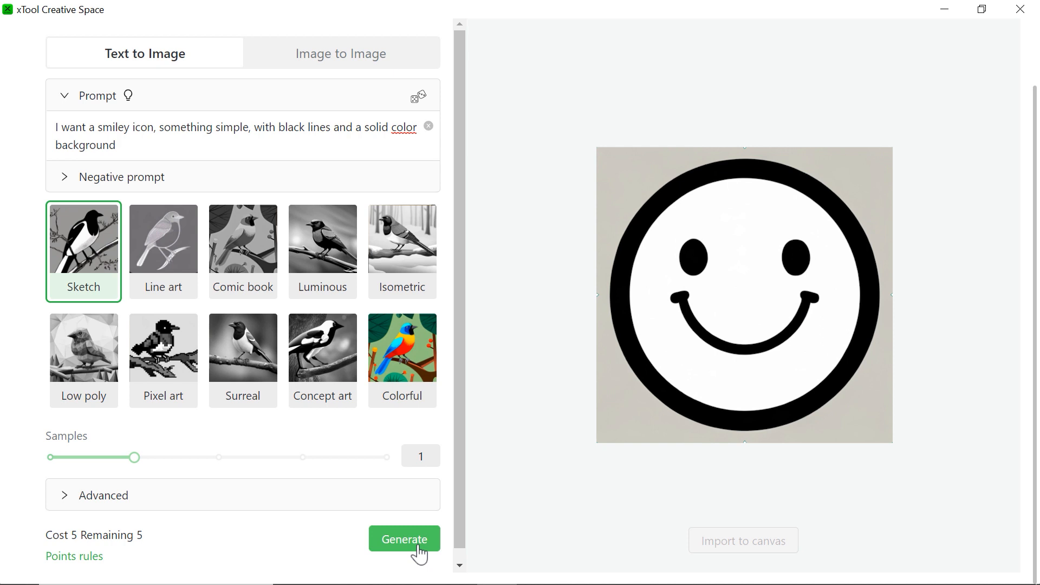
pyautogui.click(404, 537)
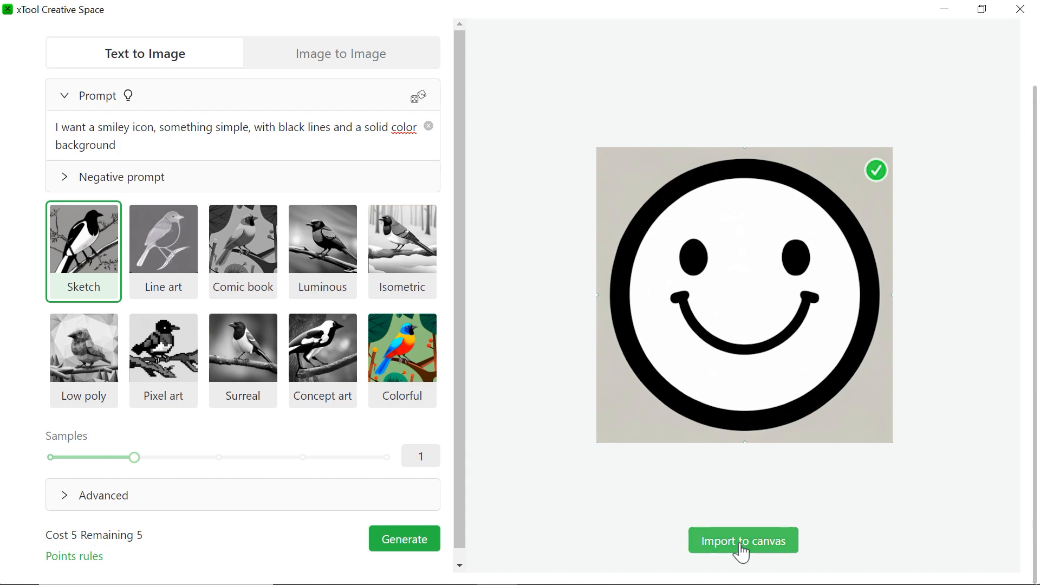
pyautogui.click(743, 540)
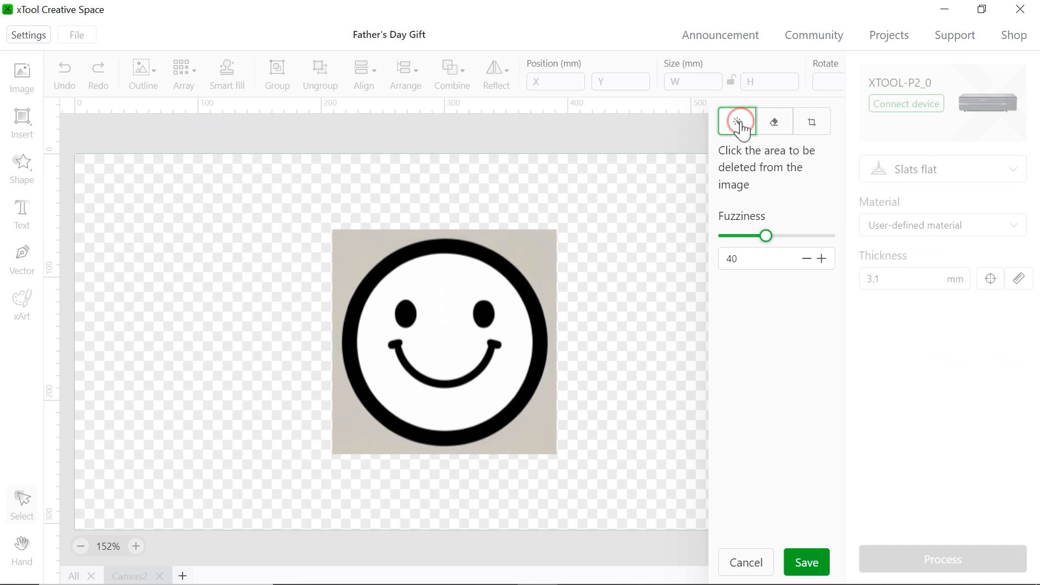
# Erase the smiley's grey background and set its engrave power to 100
pyautogui.click(445, 309)
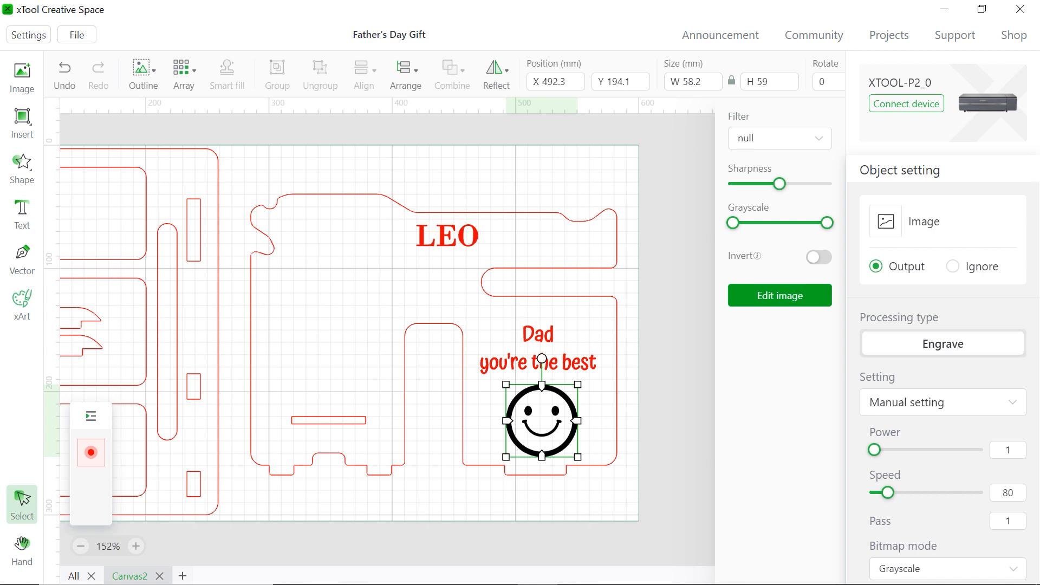
pyautogui.write('100')
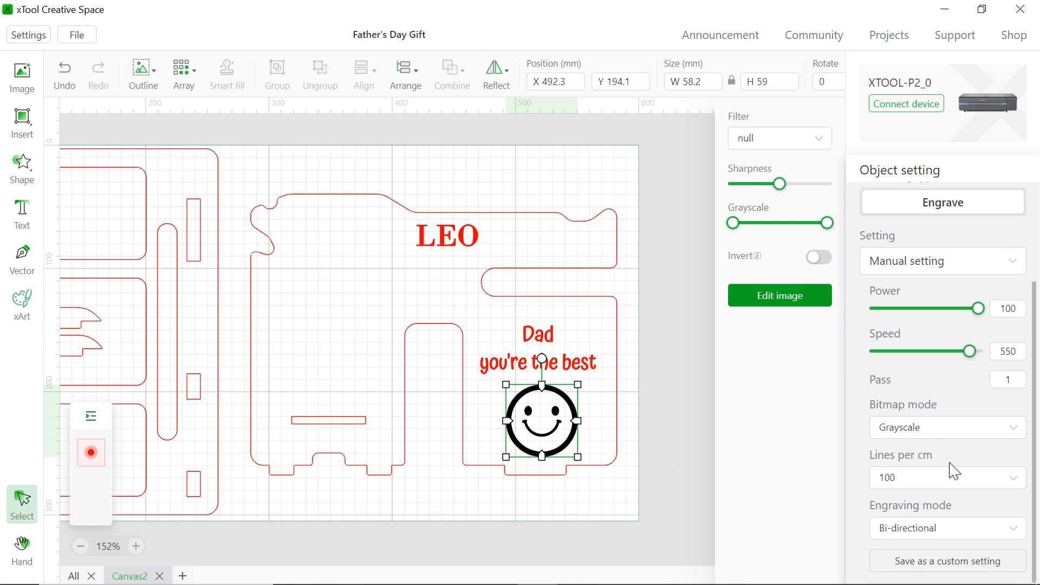
pyautogui.moveTo(788, 199)
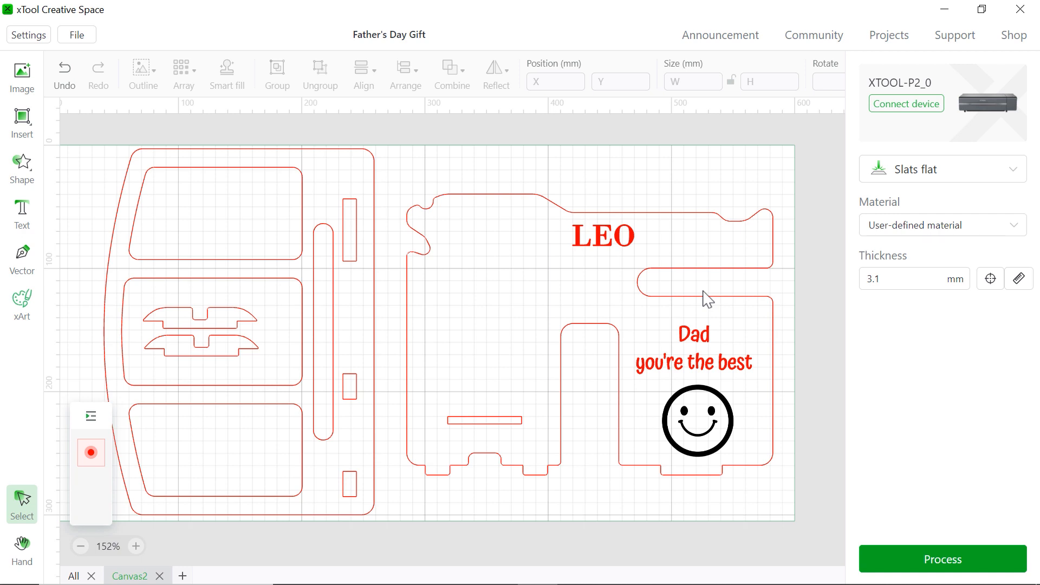
# Move the Dad message and LEO to the blue layer and the smiley to black
pyautogui.click(601, 236)
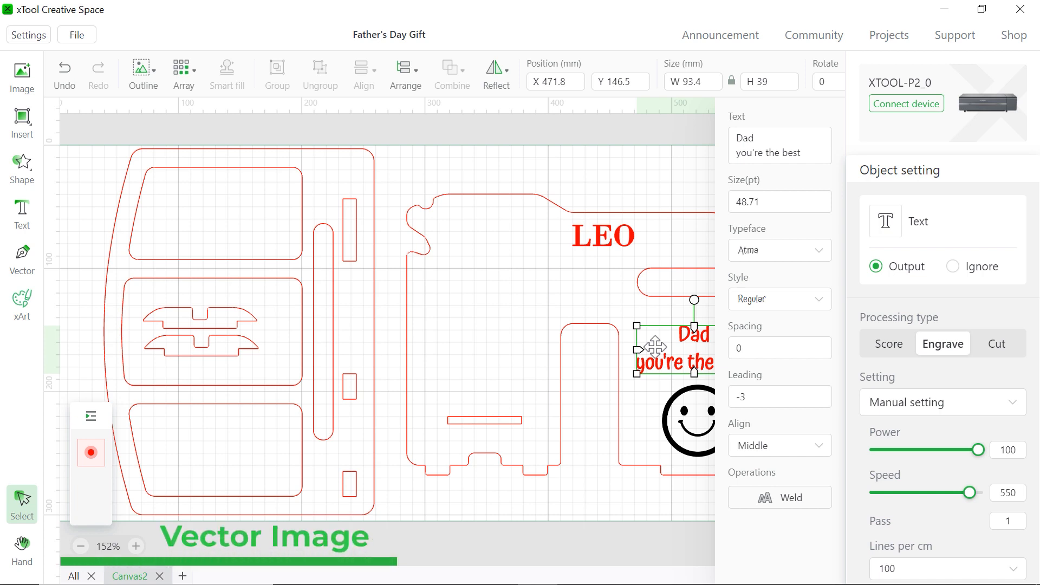
pyautogui.rightClick(673, 352)
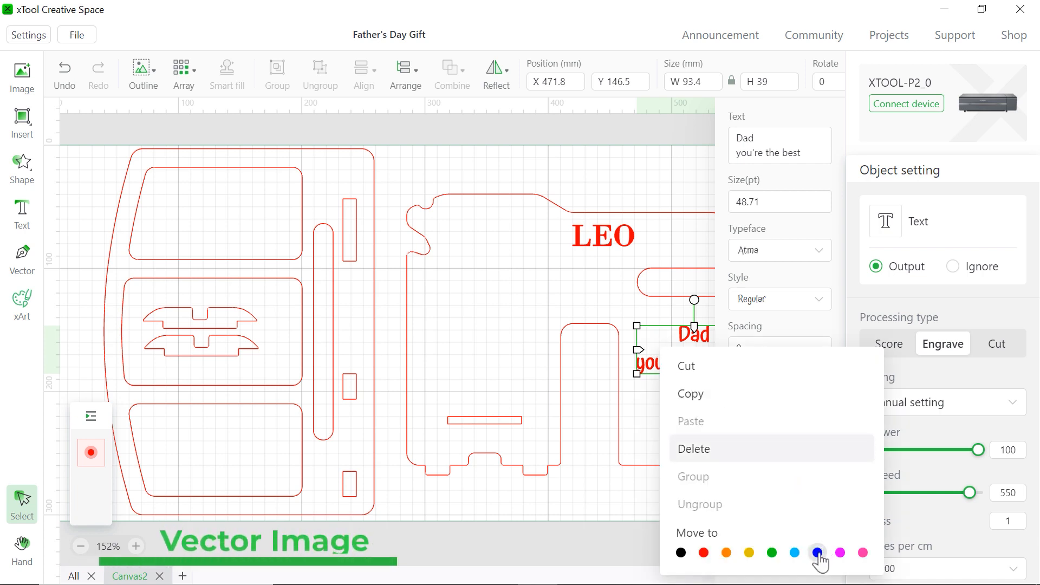
pyautogui.click(817, 552)
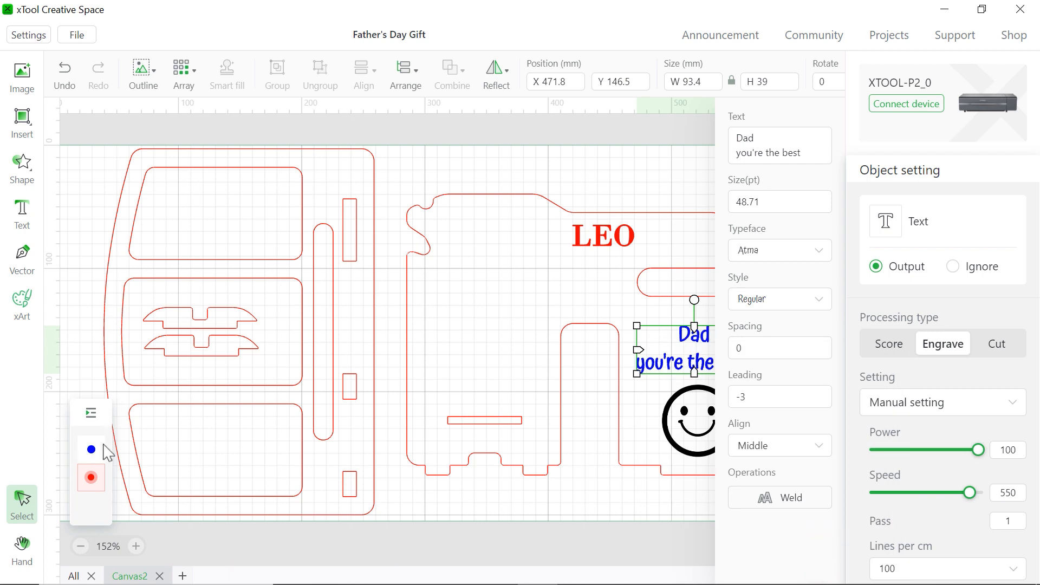
pyautogui.click(602, 235)
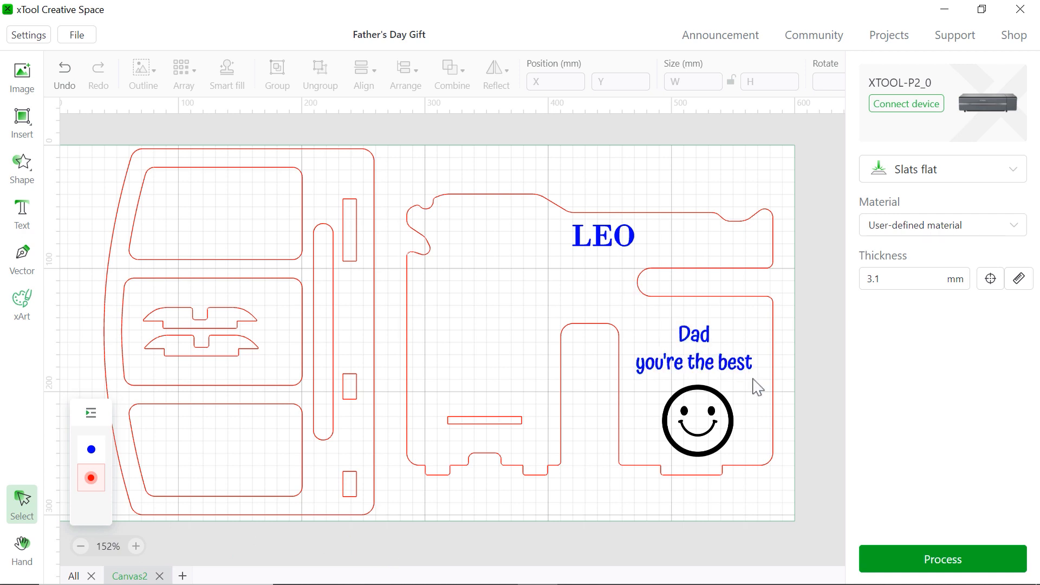
pyautogui.click(697, 420)
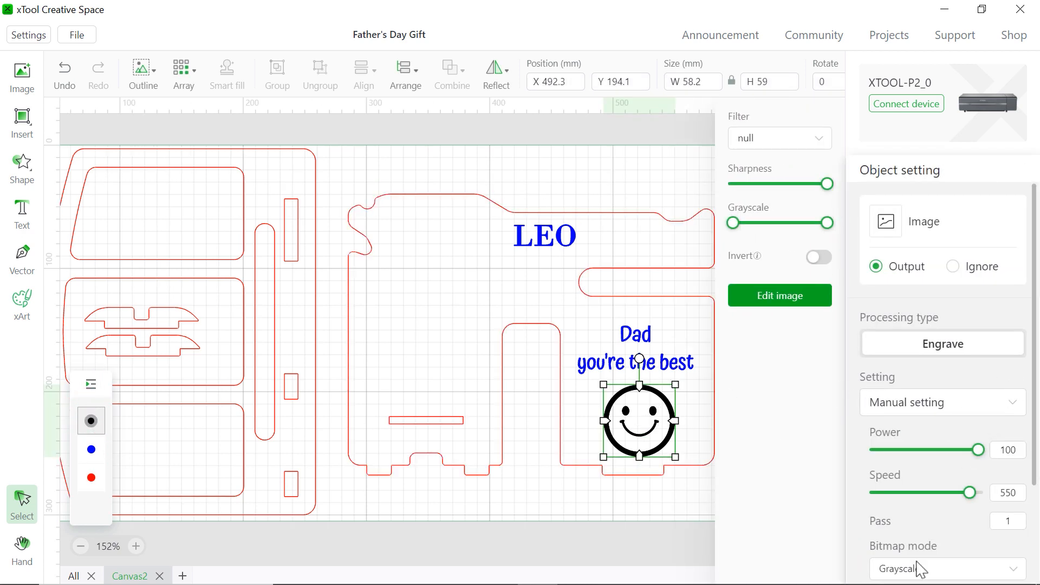
pyautogui.moveTo(60, 504)
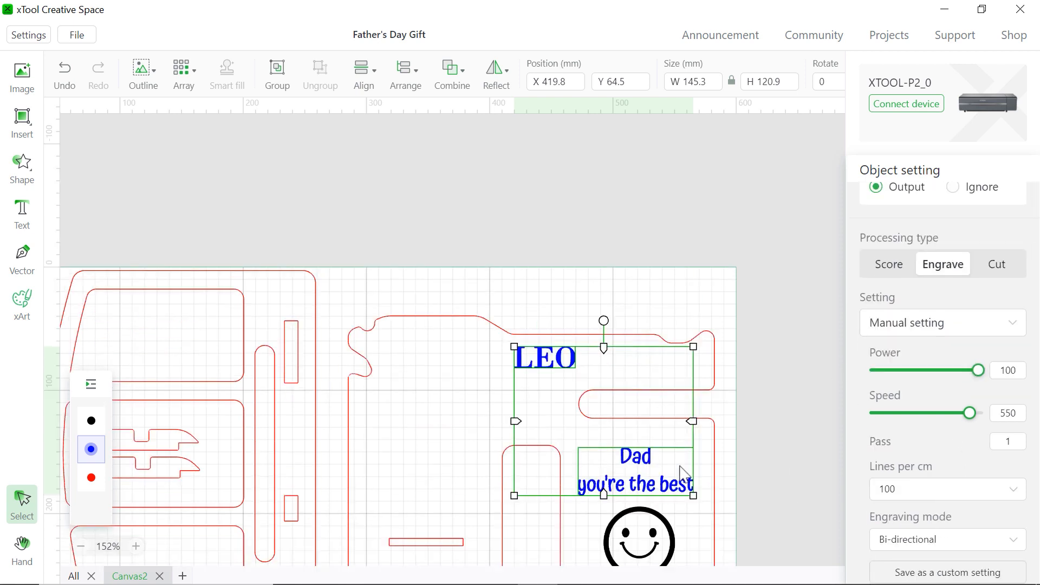
# Select the red cut outlines and set them to power 100, speed 19
pyautogui.click(90, 478)
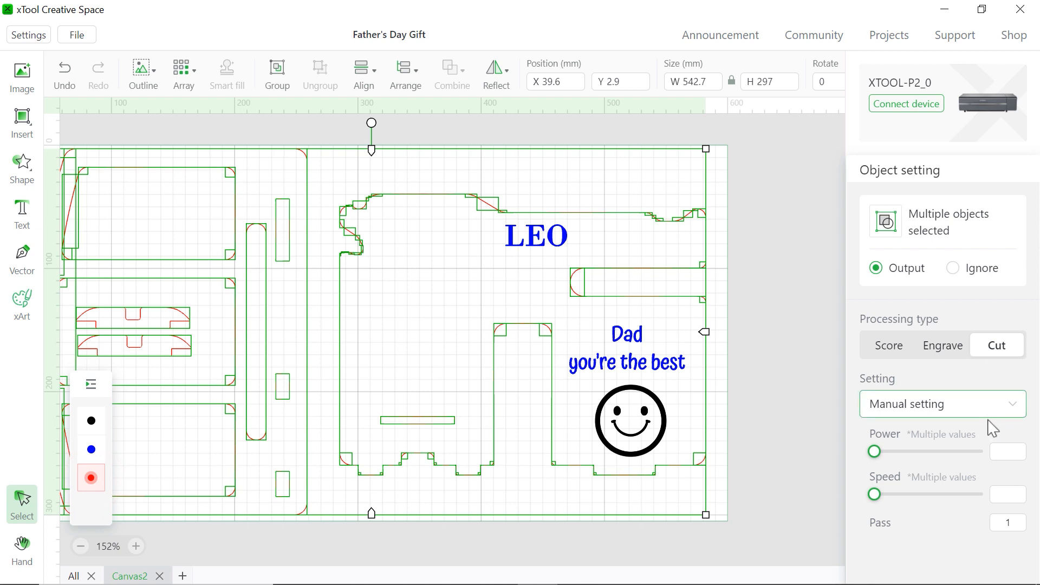
pyautogui.click(1005, 452)
pyautogui.write('100')
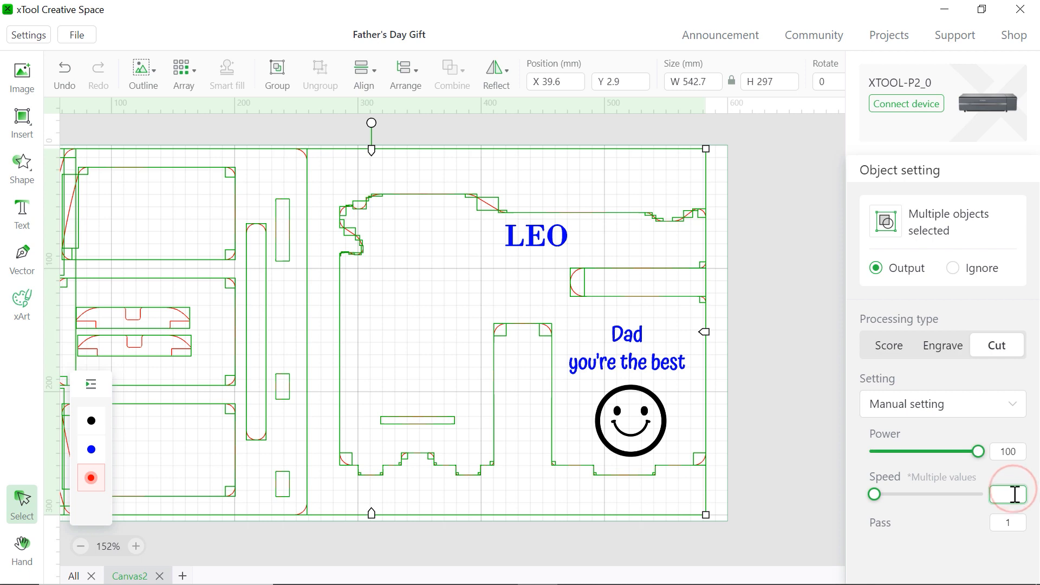
pyautogui.write('19')
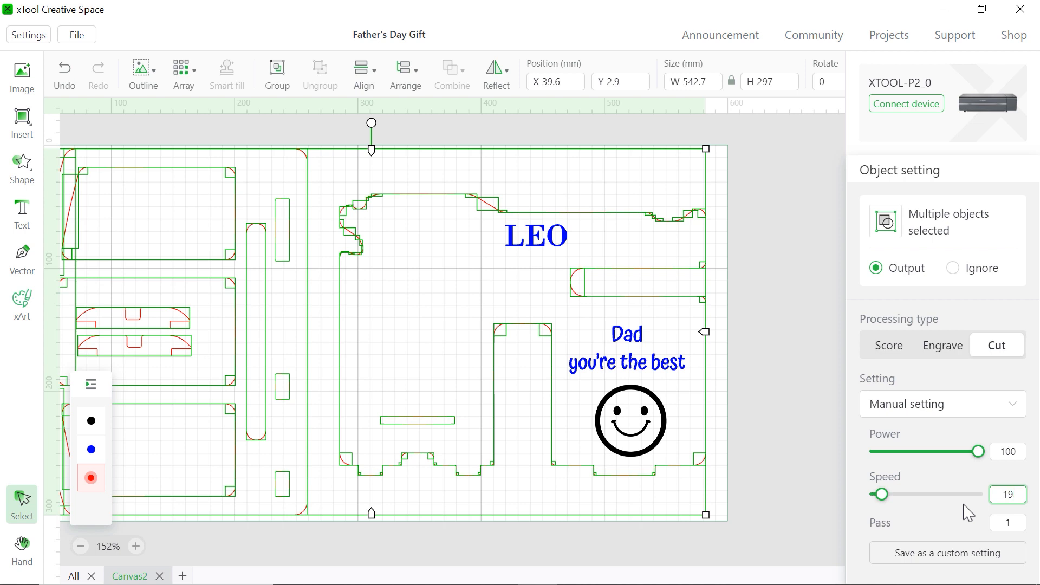
pyautogui.click(1006, 494)
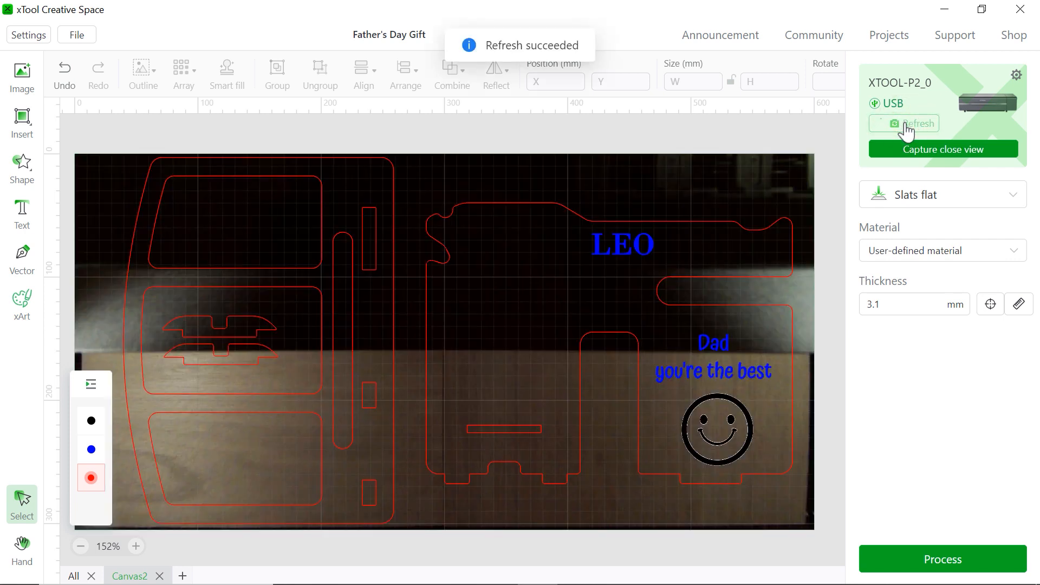
# Refresh the camera image, place the rotated LEO panel, and auto-measure 3.7 mm thickness
pyautogui.click(903, 123)
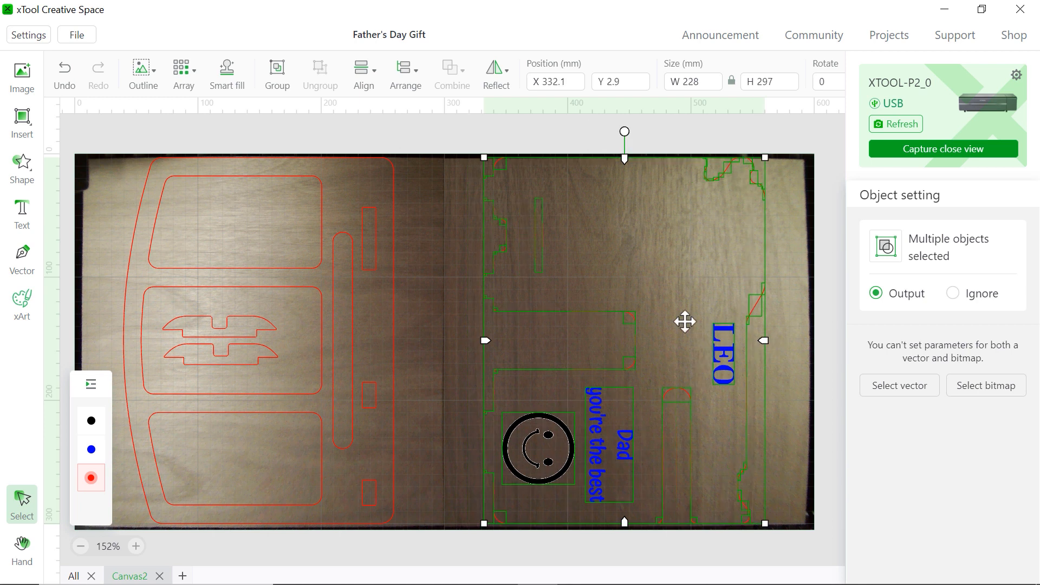
pyautogui.moveTo(579, 129)
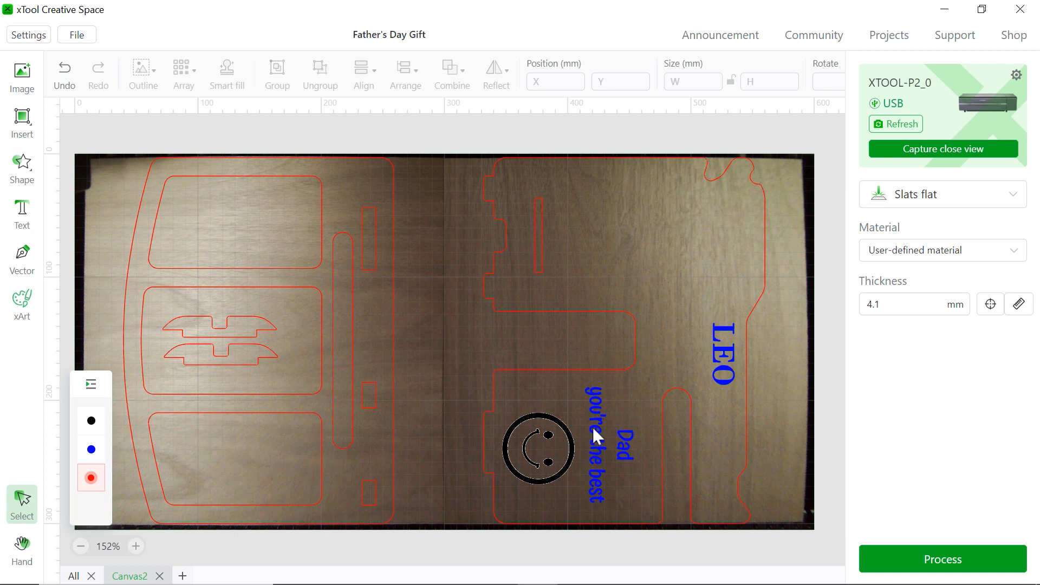
pyautogui.click(990, 304)
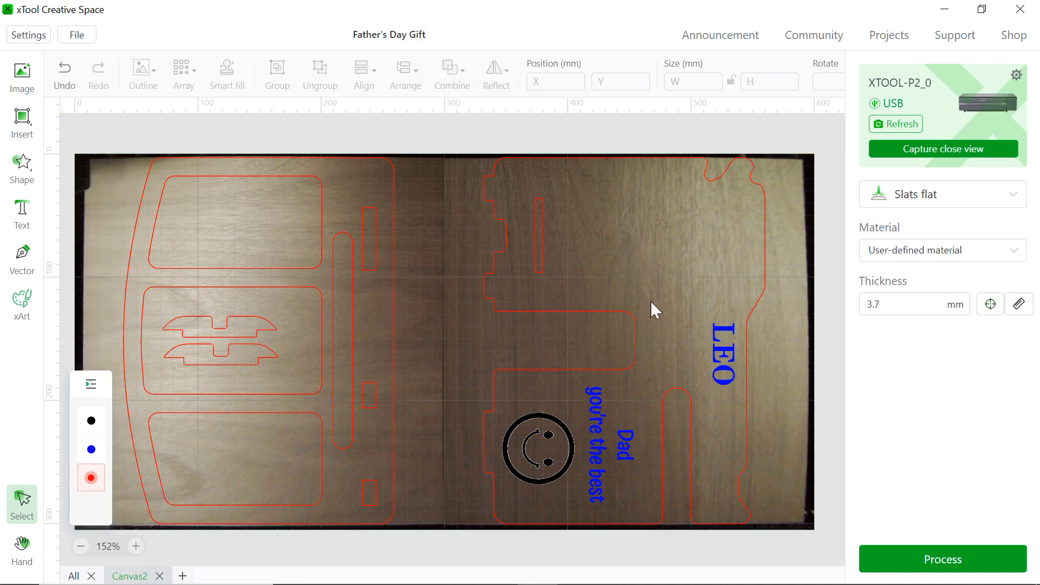
pyautogui.click(940, 194)
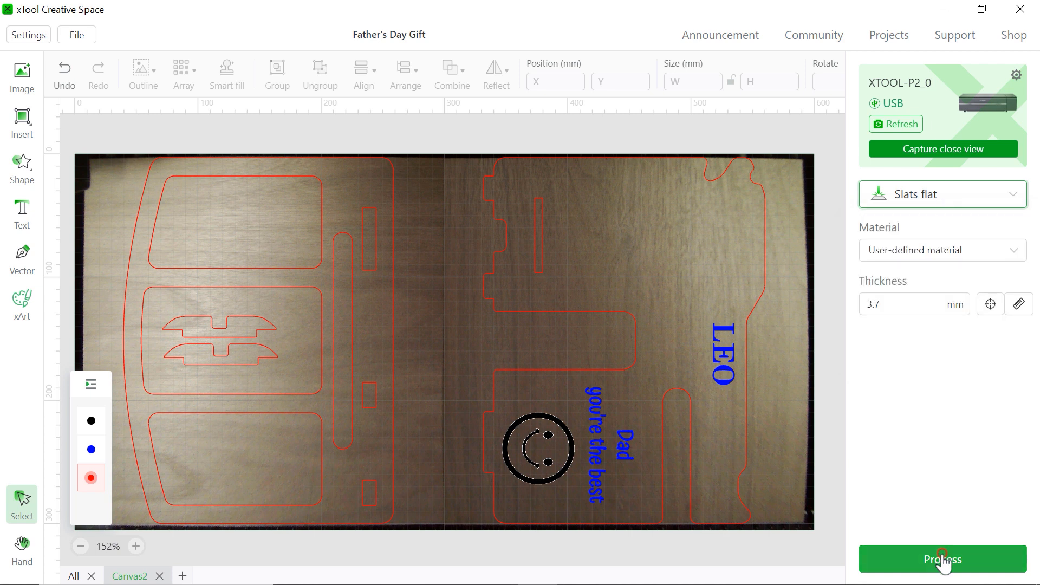
# Preview the docking station job and send it to the P2, ready with 43 minutes estimated
pyautogui.click(941, 559)
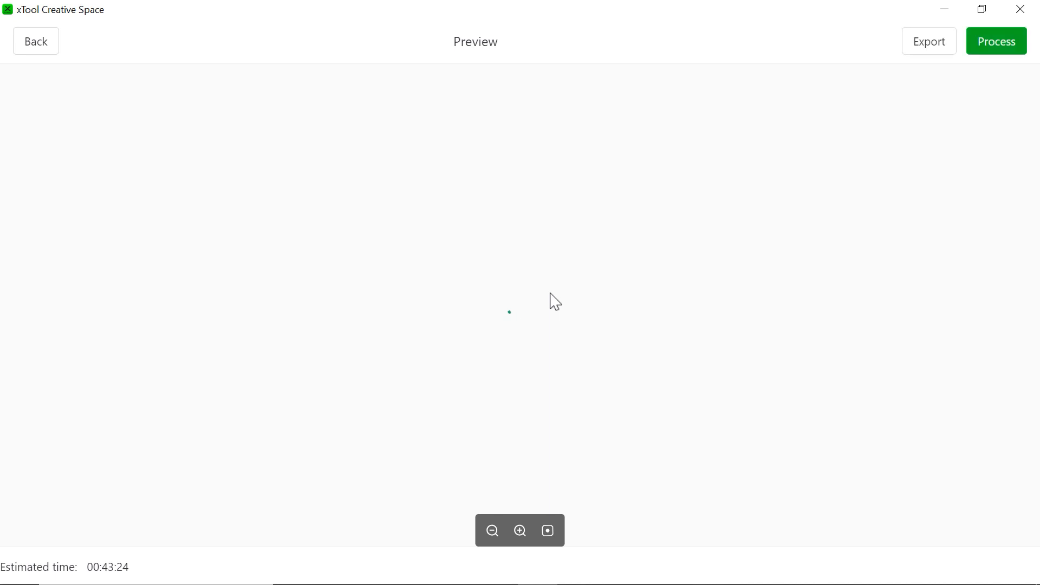
pyautogui.click(994, 41)
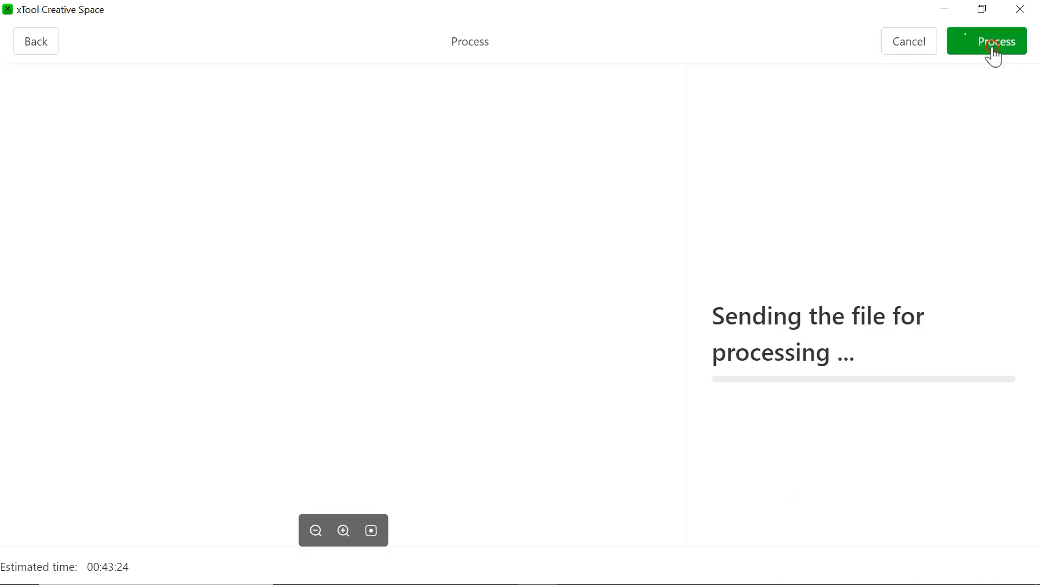
pyautogui.click(986, 41)
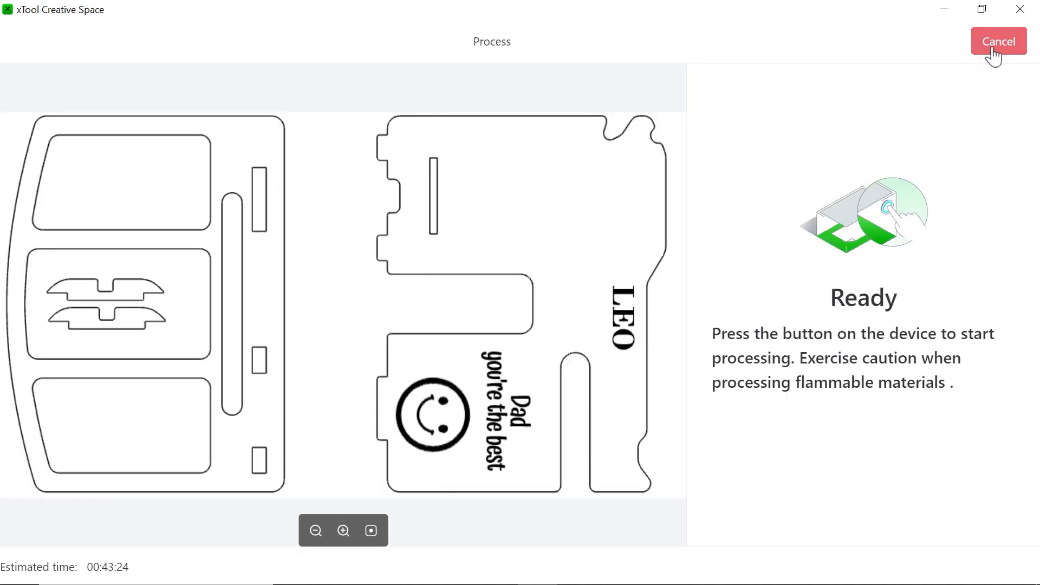